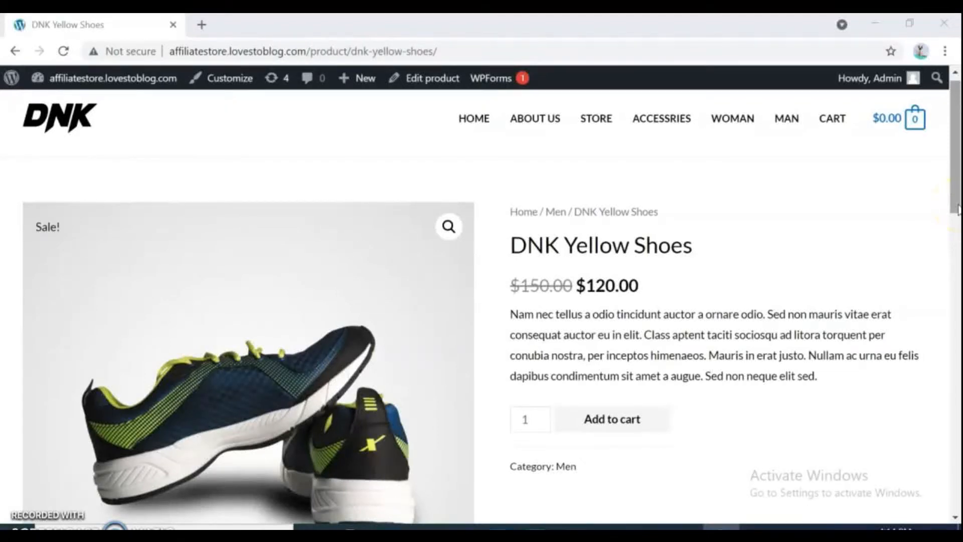
# Review the DNK Yellow Shoes product page down to the Add to cart button.
pyautogui.scroll(-3)
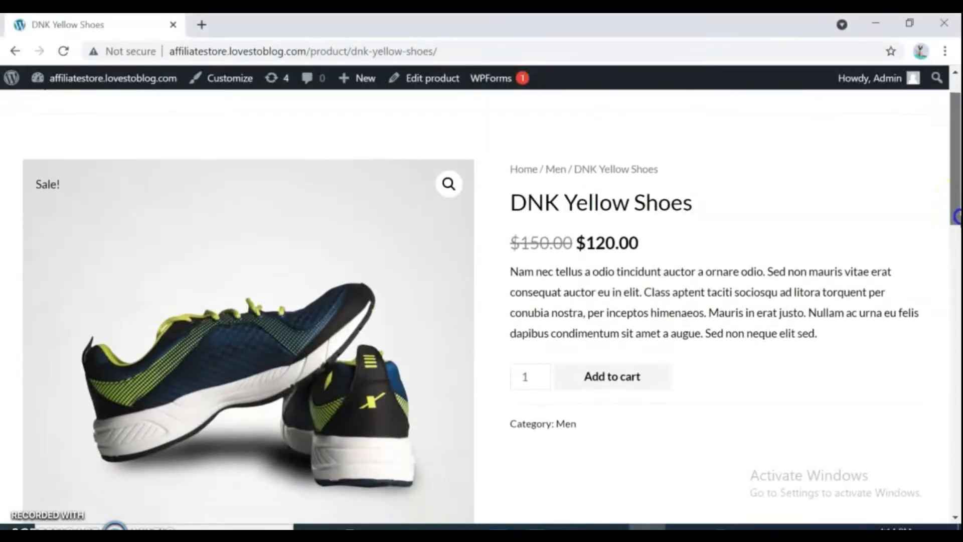
pyautogui.scroll(-3)
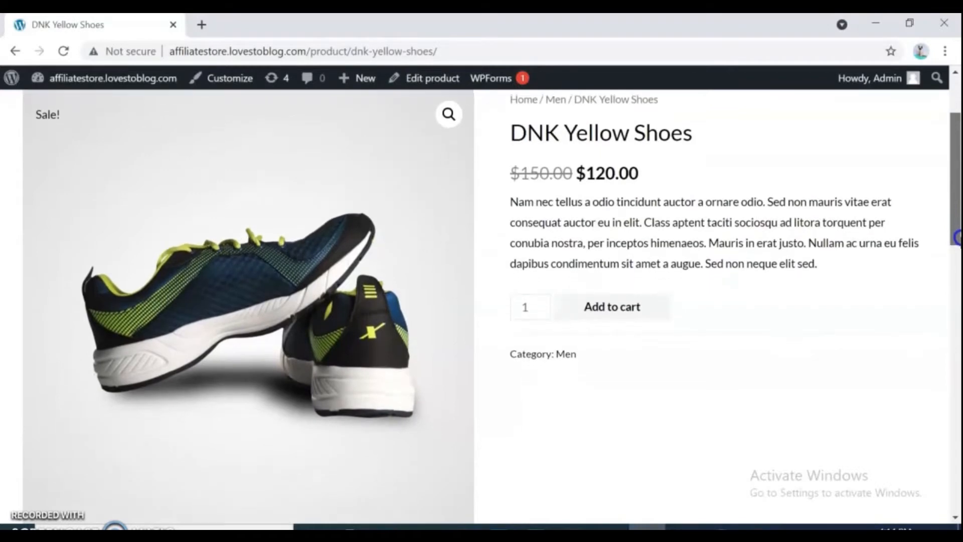
pyautogui.scroll(-3)
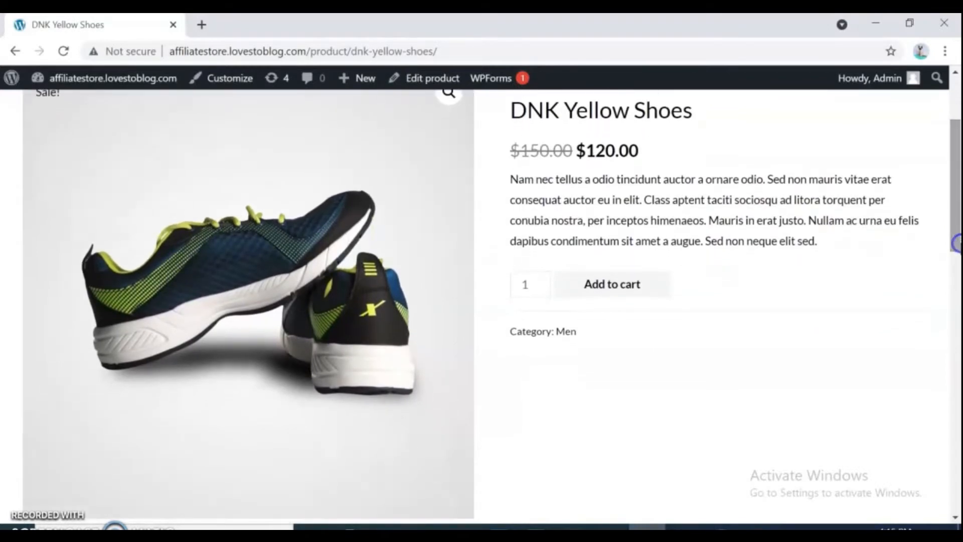
pyautogui.click(611, 284)
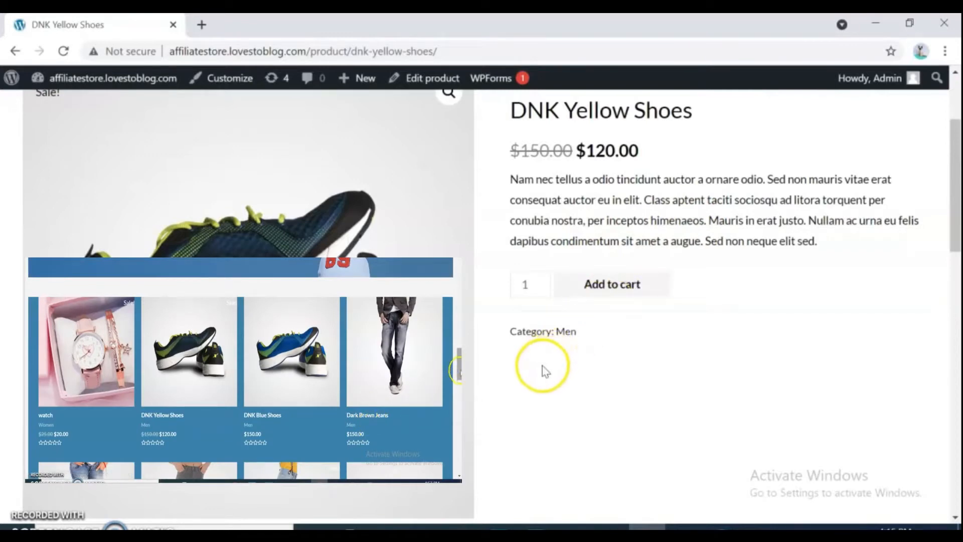
pyautogui.scroll(-3)
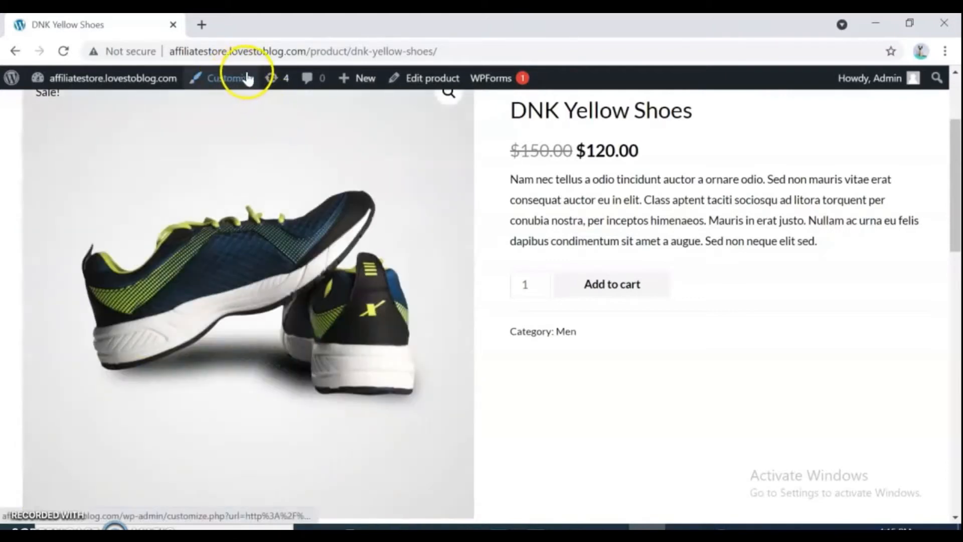
# Enter the site customizer and reach its empty Additional CSS editor.
pyautogui.click(228, 79)
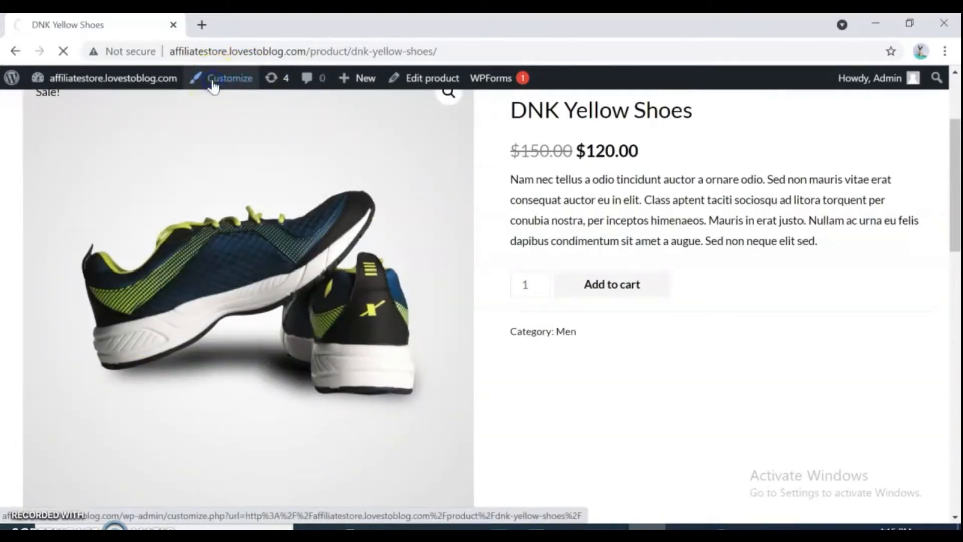
pyautogui.click(229, 78)
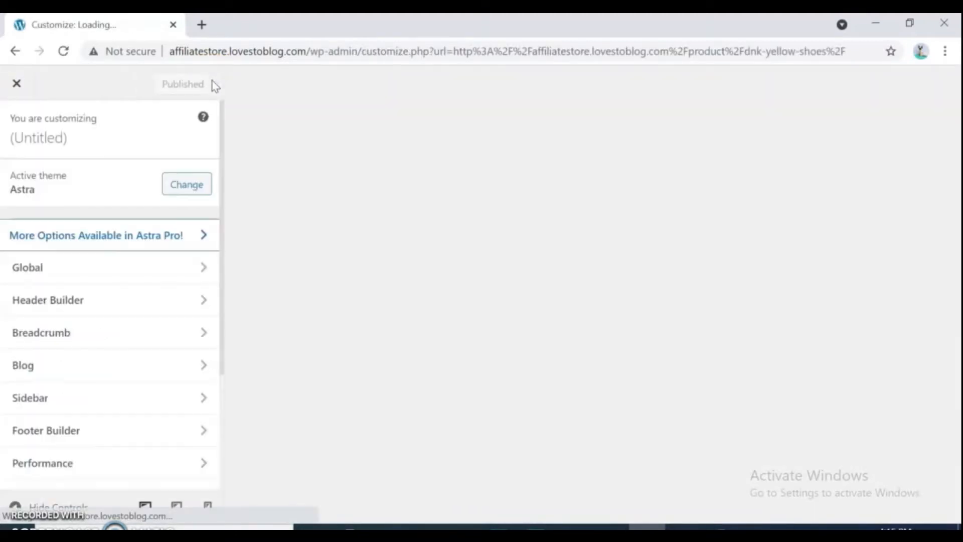
pyautogui.scroll(-3)
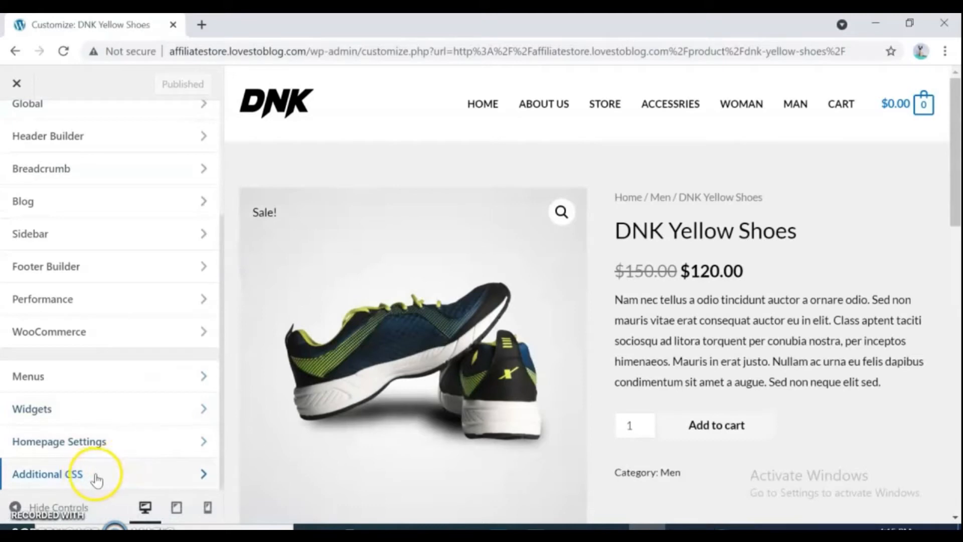
pyautogui.click(47, 474)
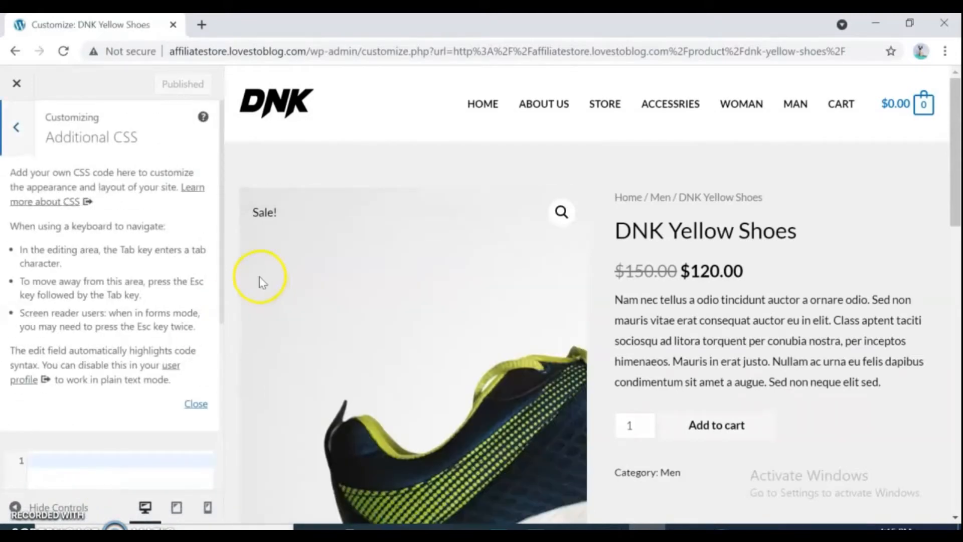
pyautogui.scroll(-3)
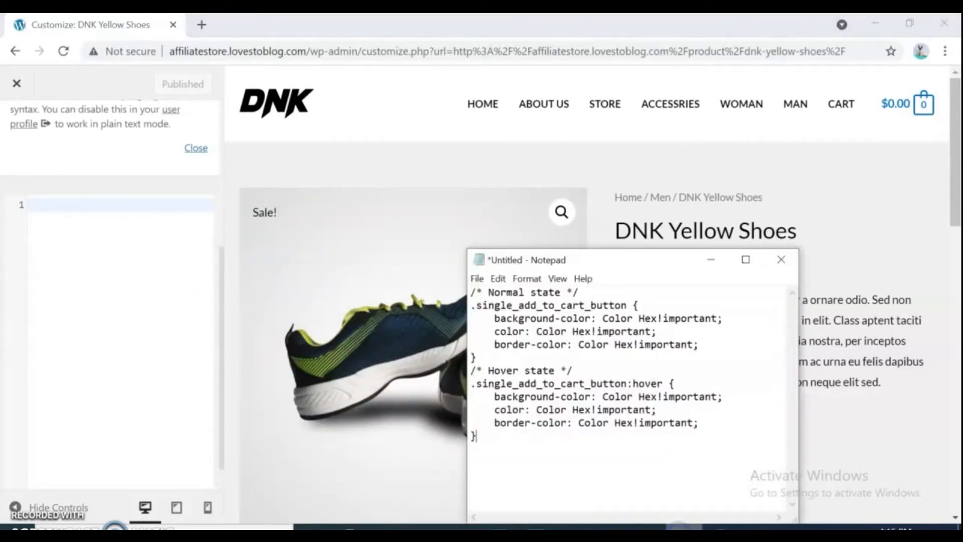
# Bring the Notepad add-to-cart button template, normal and hover rules, into Additional CSS.
pyautogui.press('ctrl+a')
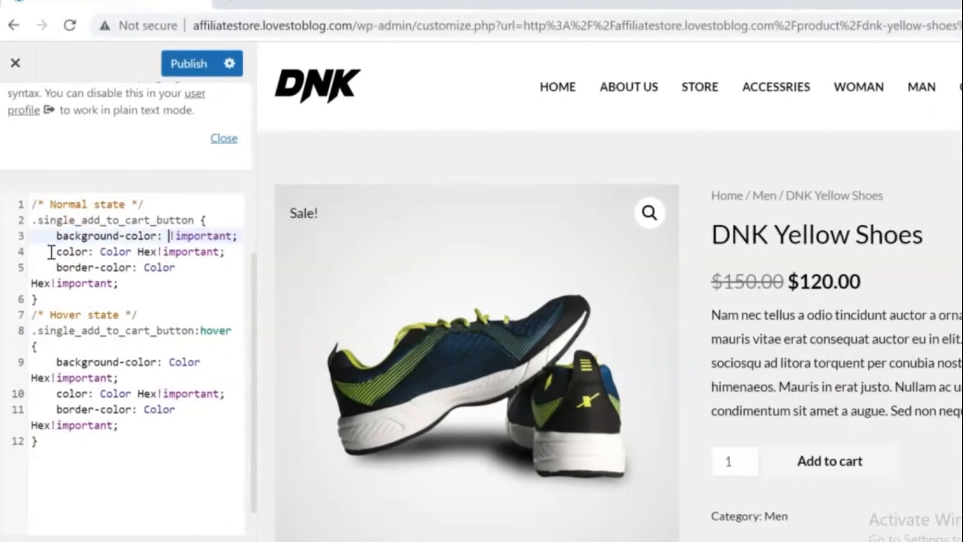
# Give the Add to cart button a red background and white text, and remove its normal border-color rule.
pyautogui.write('red')
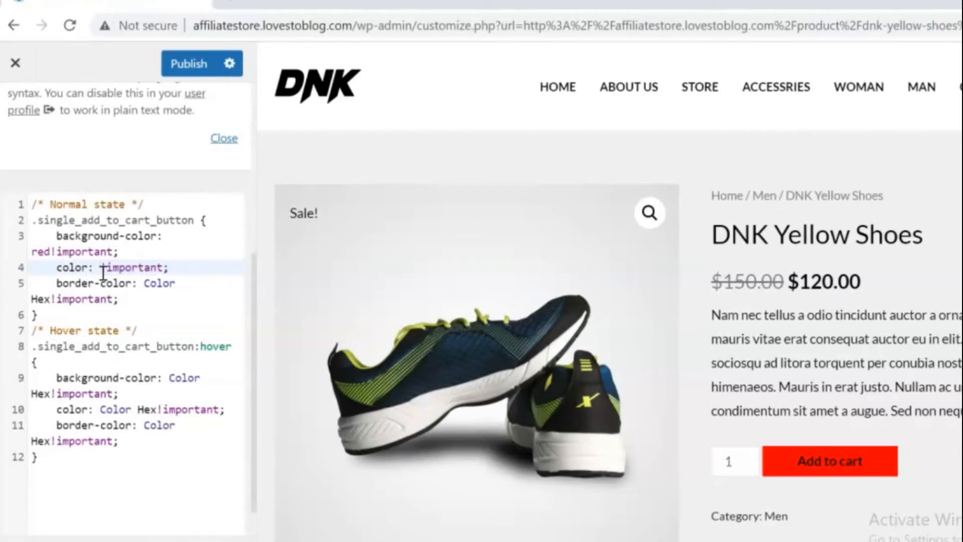
pyautogui.write('white')
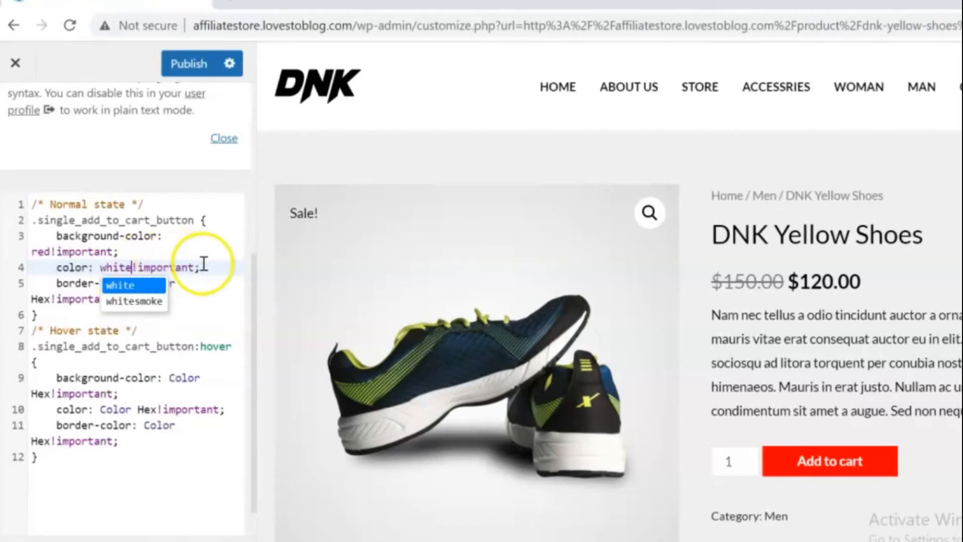
pyautogui.moveTo(202, 306)
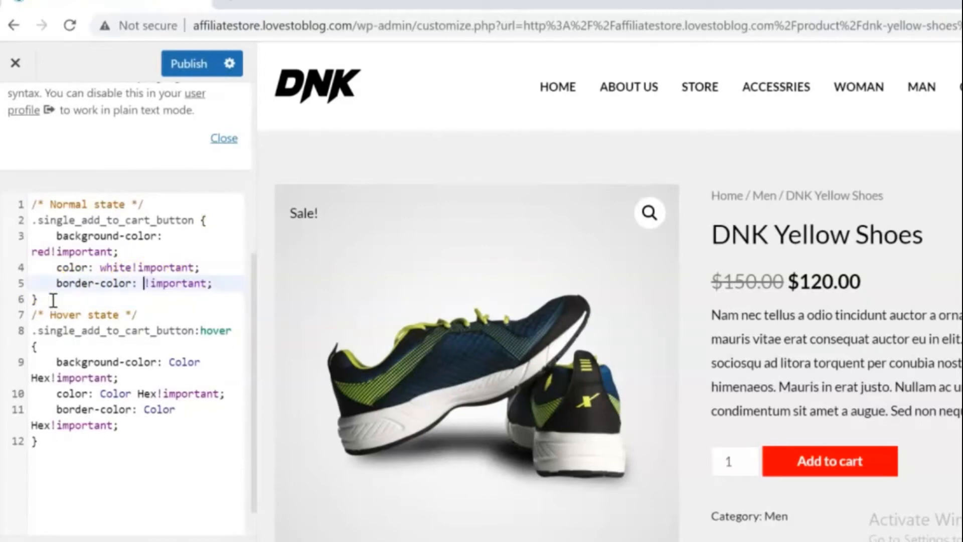
pyautogui.write('yellow')
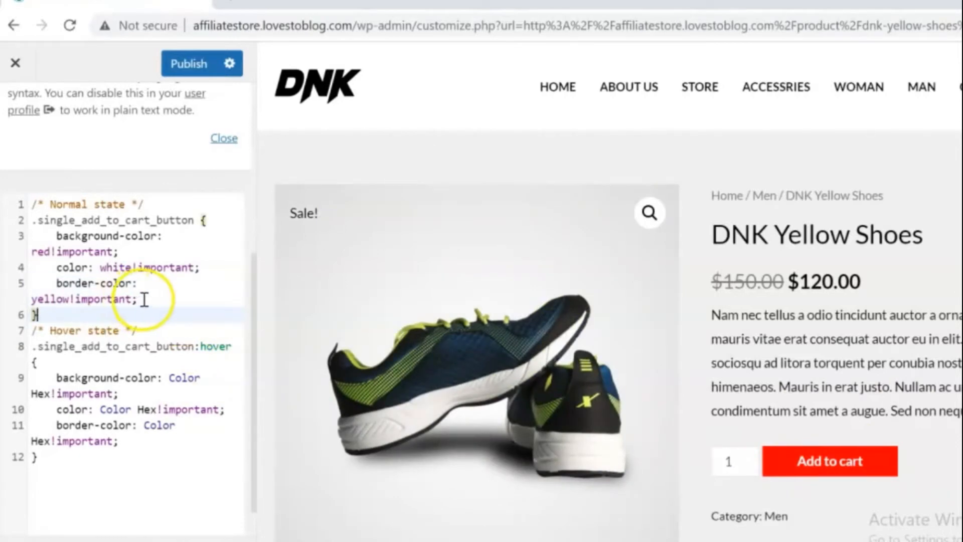
pyautogui.moveTo(143, 300); pyautogui.dragTo(52, 289)
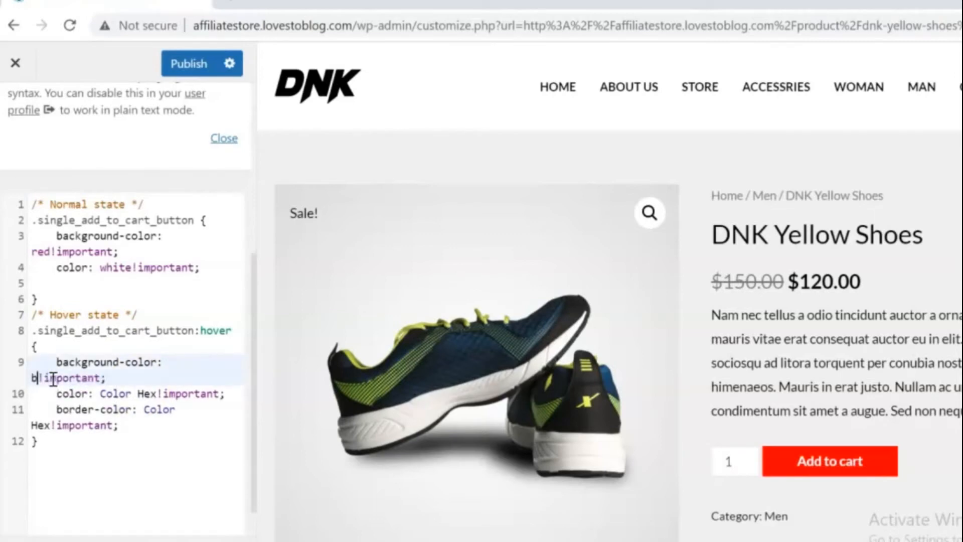
# Set the hover rule to a blue background with black text.
pyautogui.write('blue')
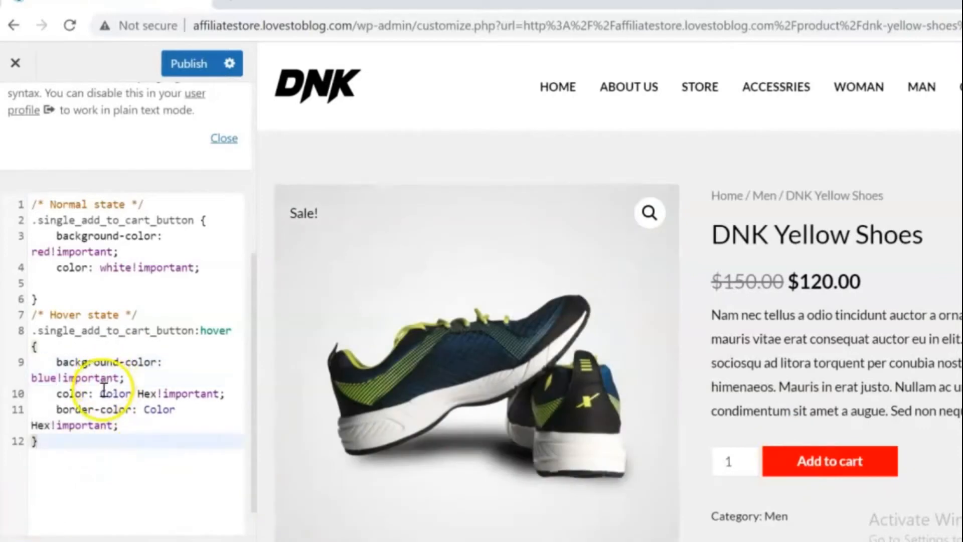
pyautogui.click(104, 394)
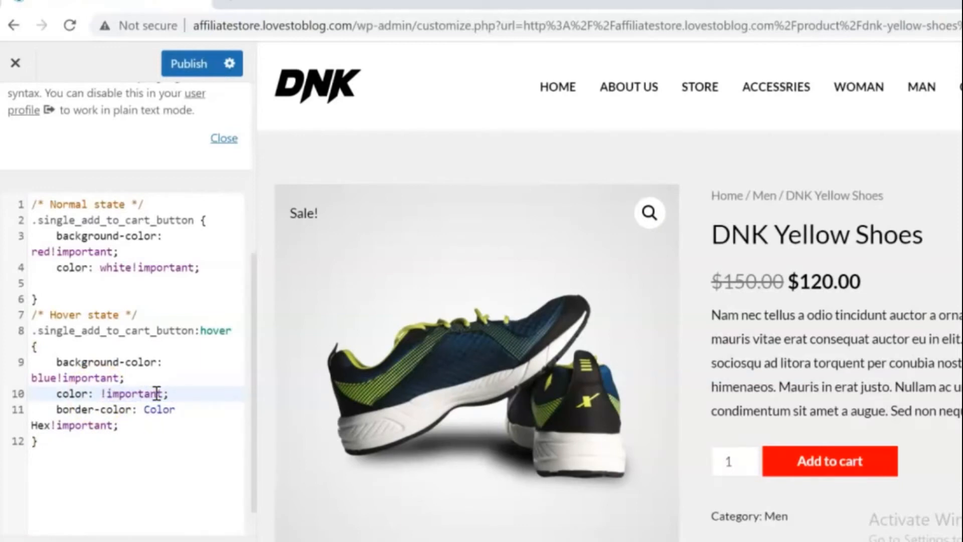
pyautogui.write('black')
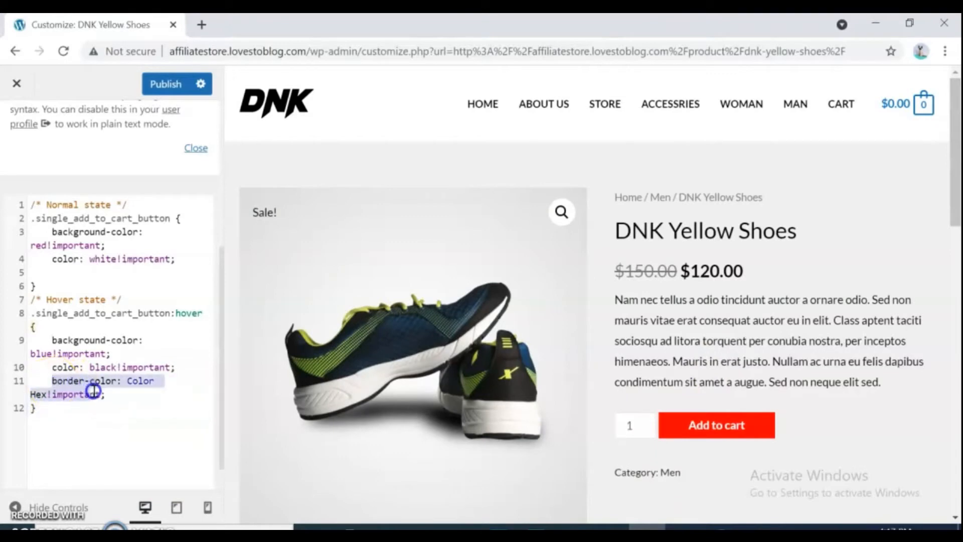
# Remove the hover border-color rule, leaving no border colour on hover.
pyautogui.press('Delete')
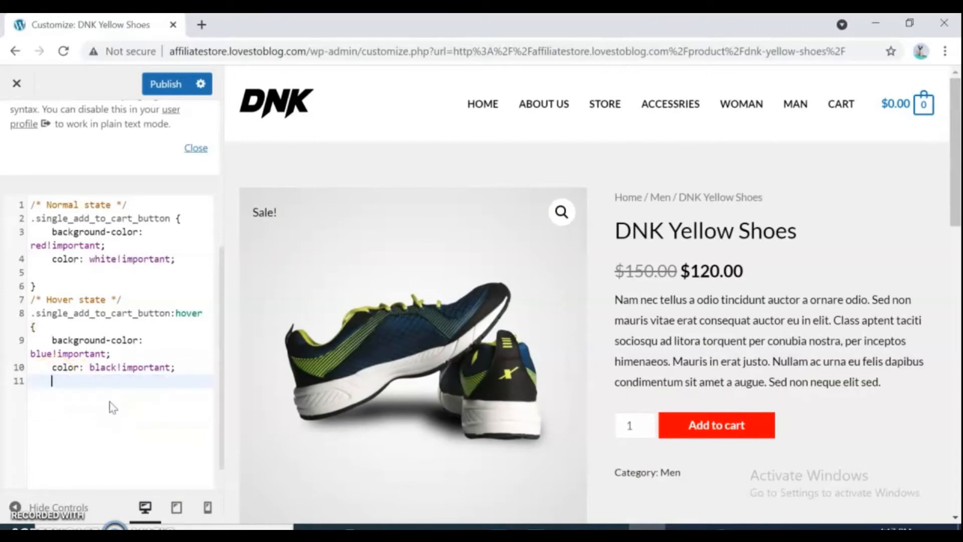
pyautogui.write('border-color: Color Hex!important;')
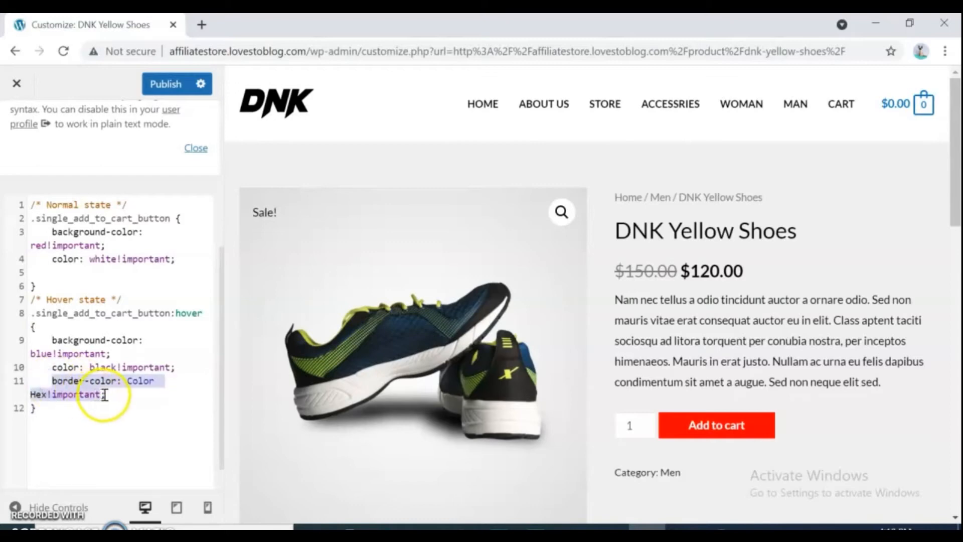
pyautogui.press('Backspace')
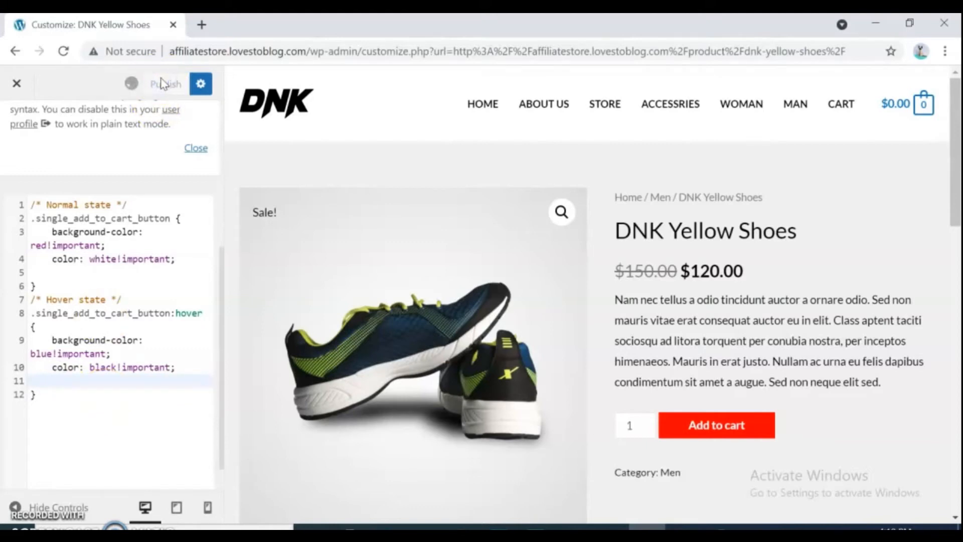
# Publish the custom CSS and close the customizer to the live product page.
pyautogui.click(165, 84)
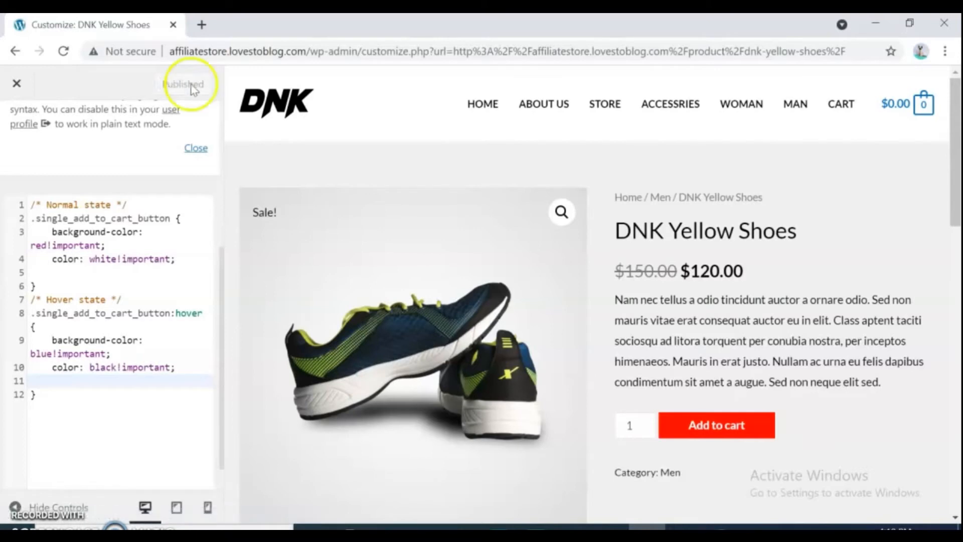
pyautogui.moveTo(717, 425)
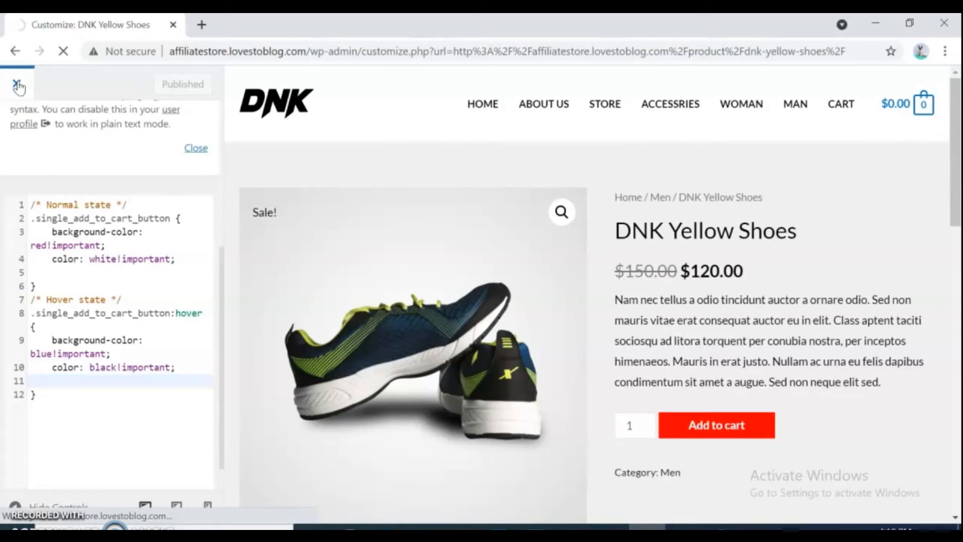
pyautogui.click(17, 85)
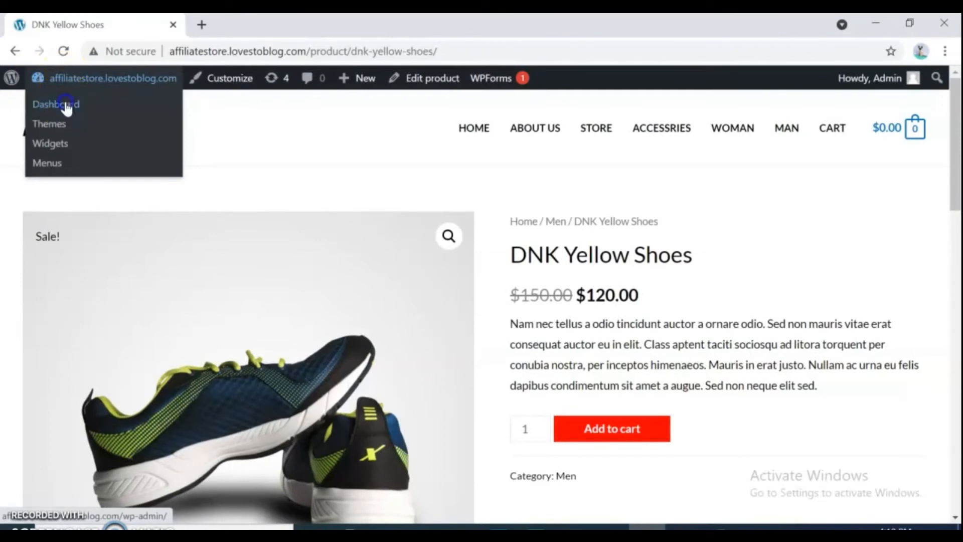
# Go from the product page to the dashboard and on to Plugins > Add New.
pyautogui.click(56, 104)
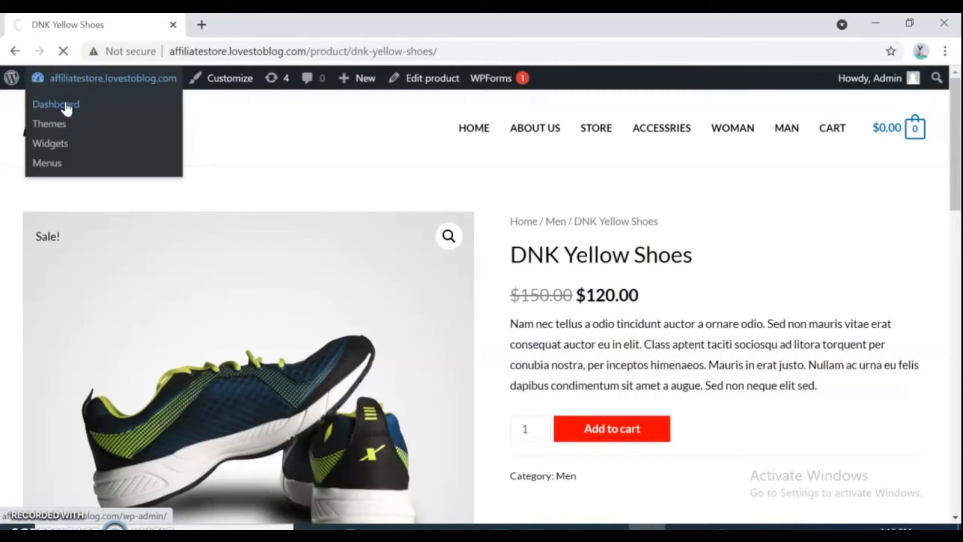
pyautogui.click(55, 104)
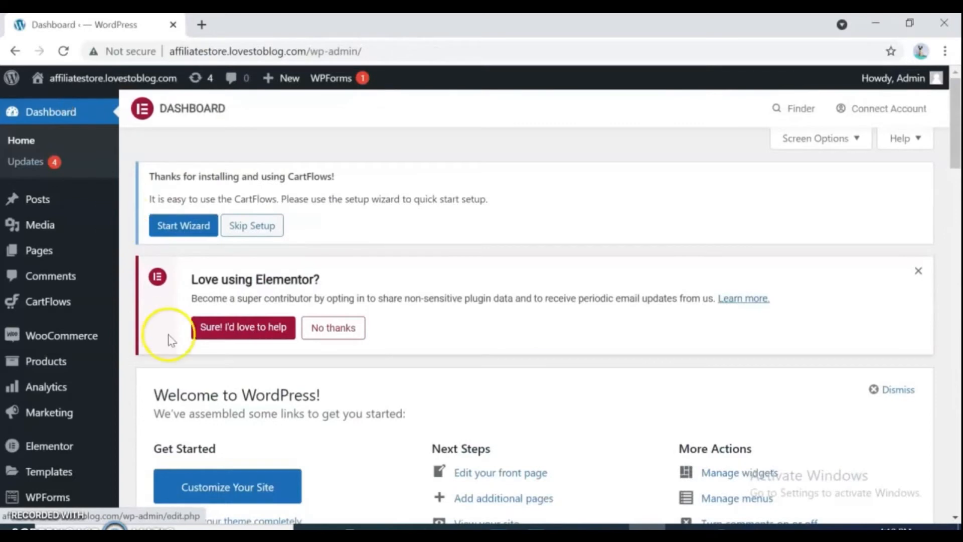
pyautogui.moveTo(955, 219)
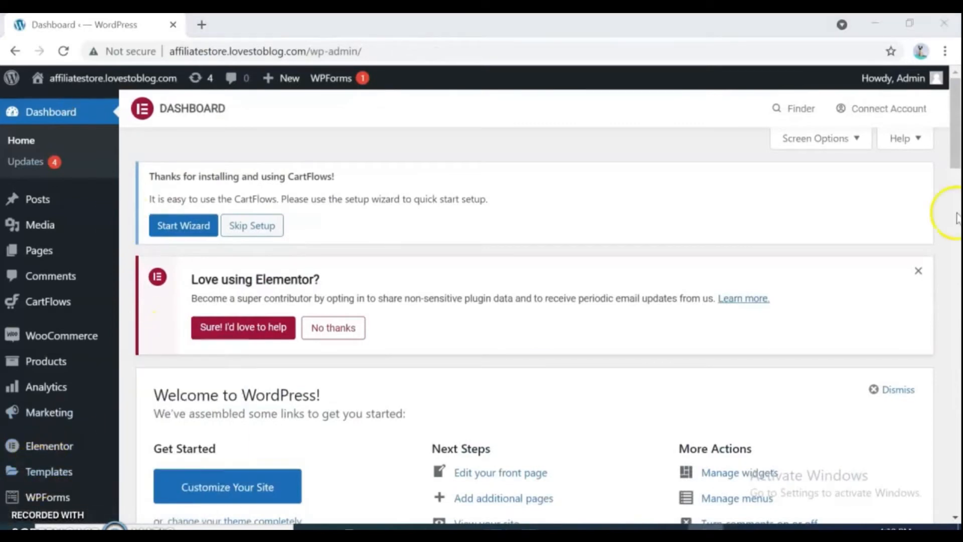
pyautogui.scroll(-3)
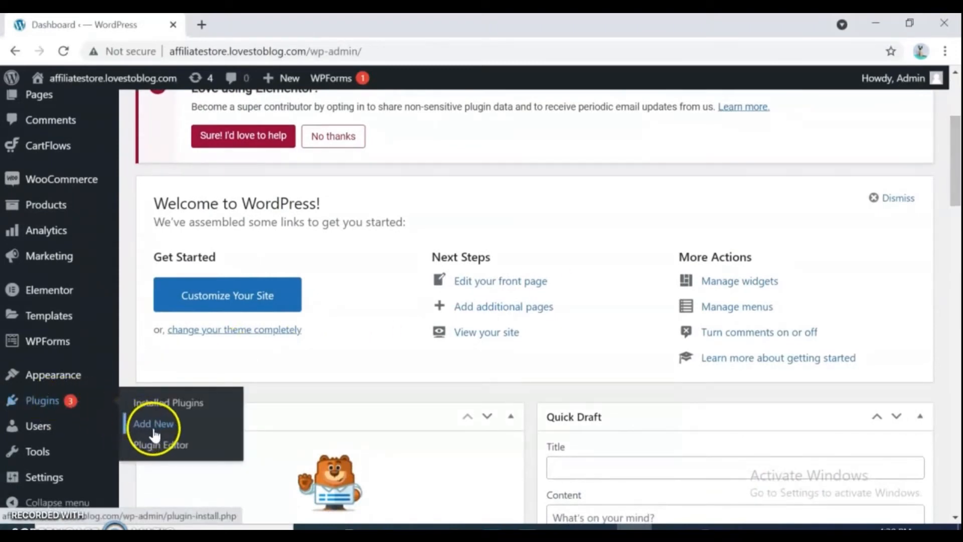
pyautogui.click(153, 424)
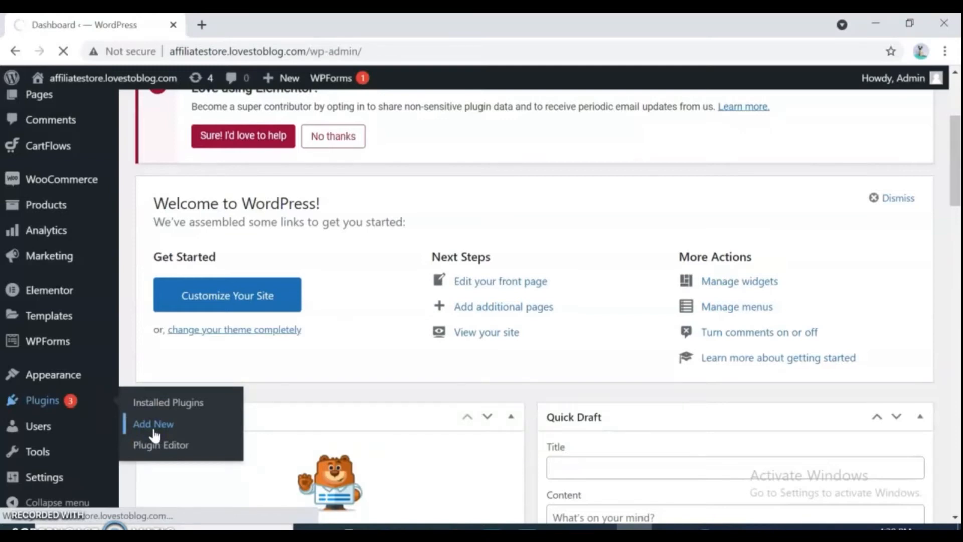
pyautogui.click(153, 424)
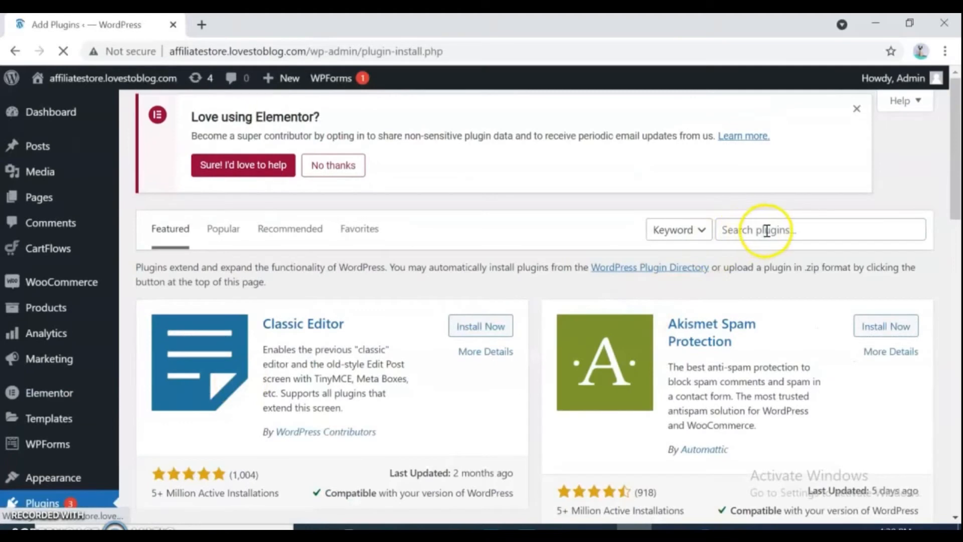
# Search the plugin directory for 'siteorigin Css' and install SiteOrigin CSS.
pyautogui.write('siteorigin')
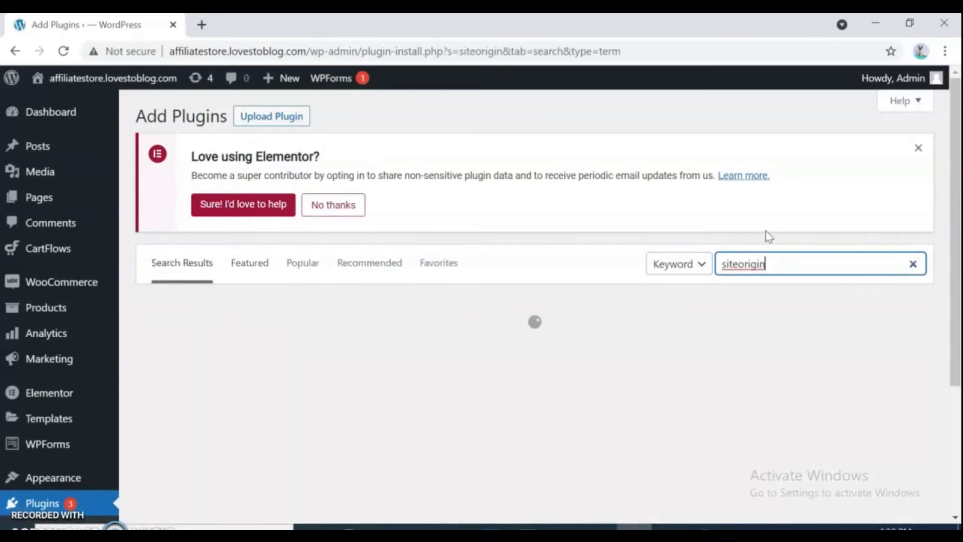
pyautogui.write('Css')
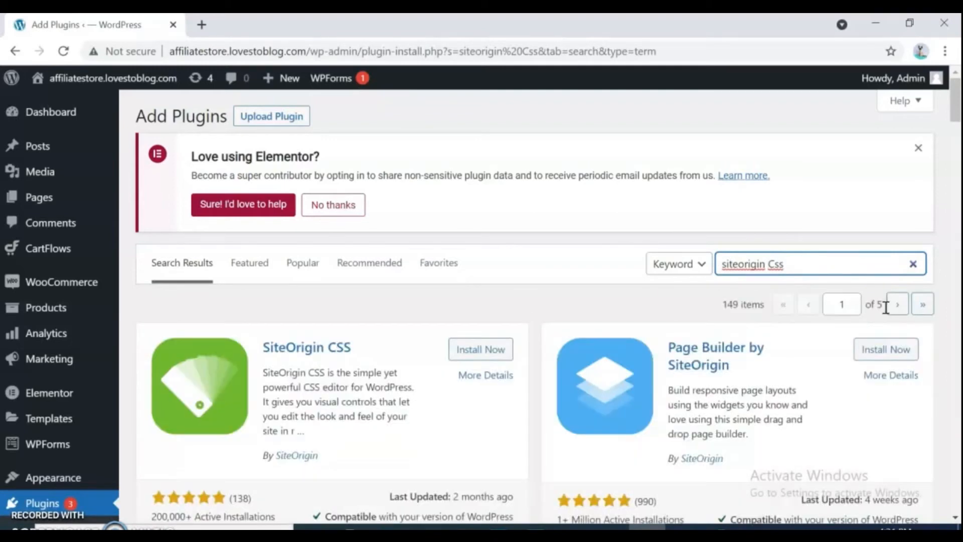
pyautogui.scroll(-3)
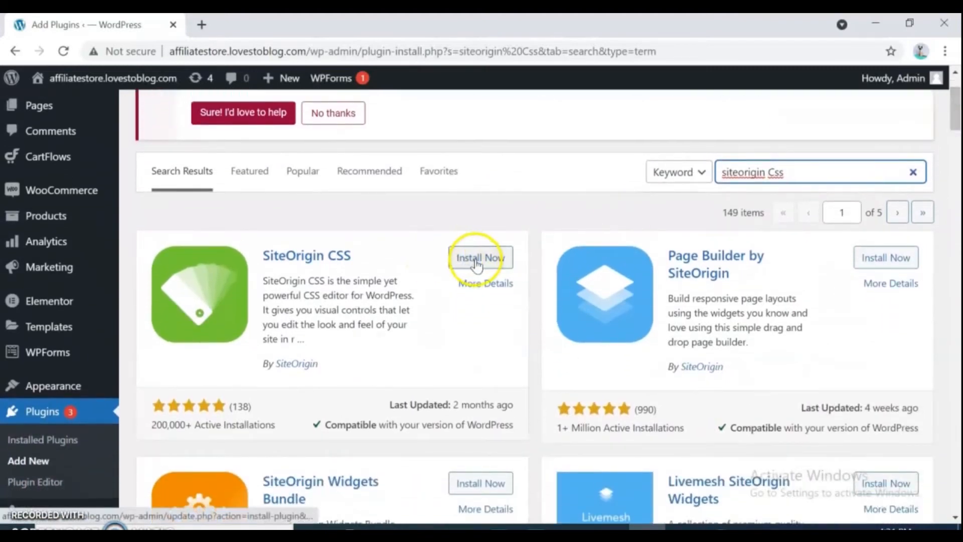
pyautogui.click(481, 258)
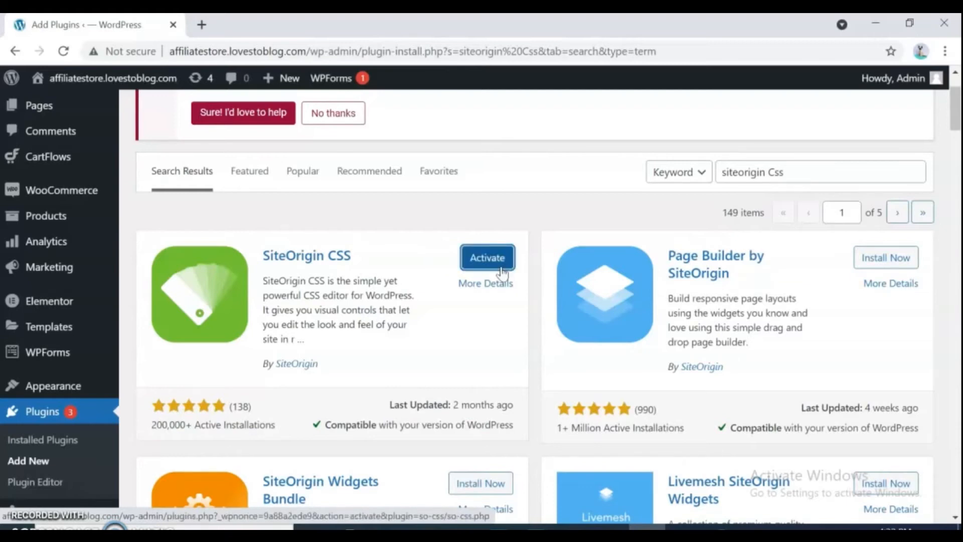
# Activate SiteOrigin CSS so it shows among the installed plugins.
pyautogui.click(486, 258)
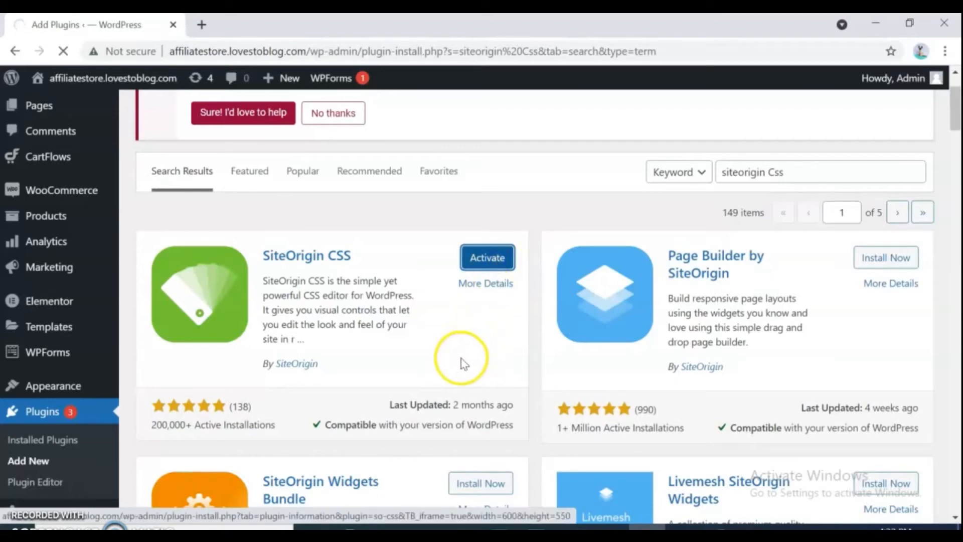
pyautogui.moveTo(465, 353)
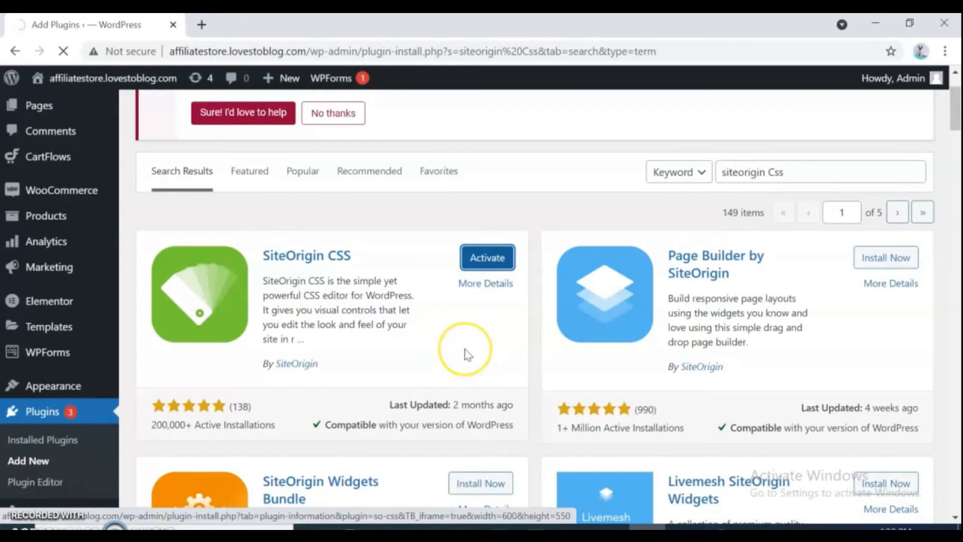
pyautogui.click(487, 257)
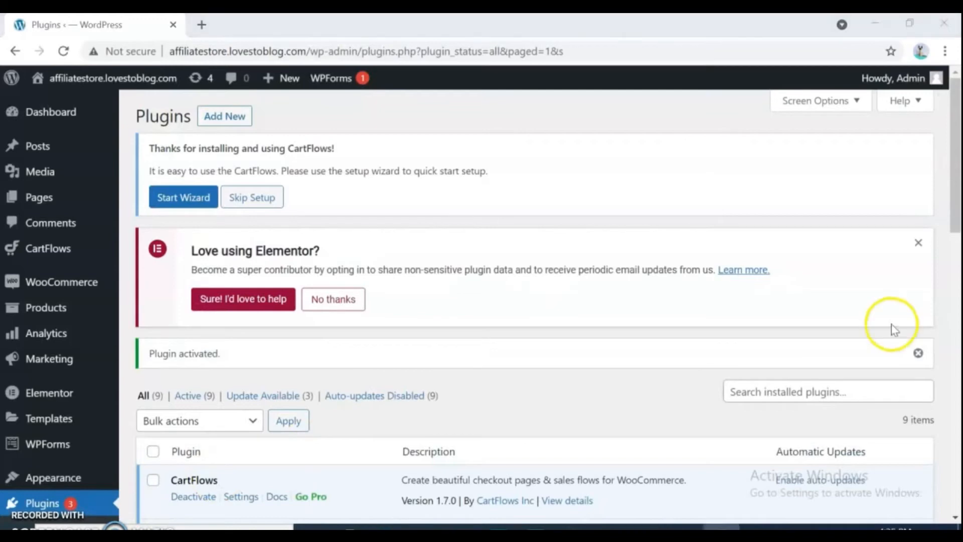
pyautogui.scroll(-3)
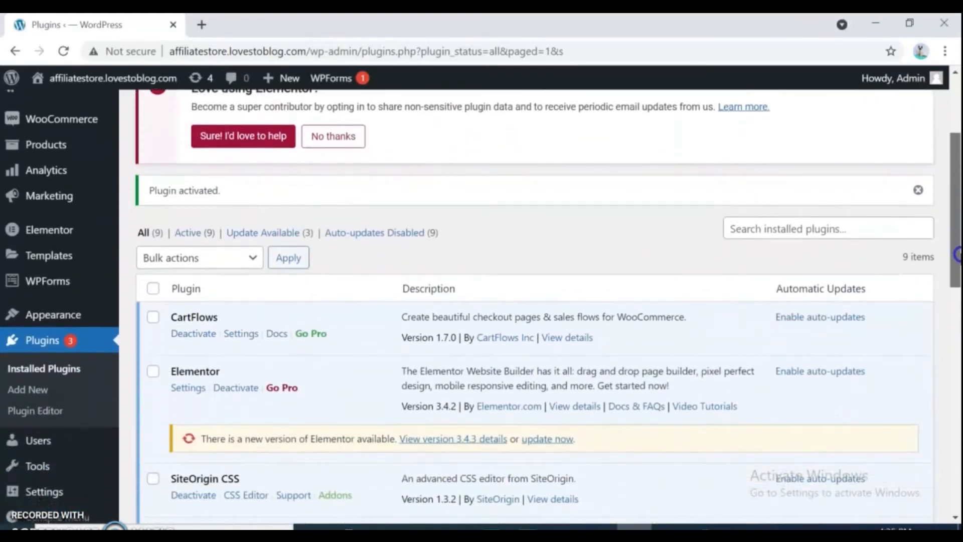
pyautogui.scroll(-3)
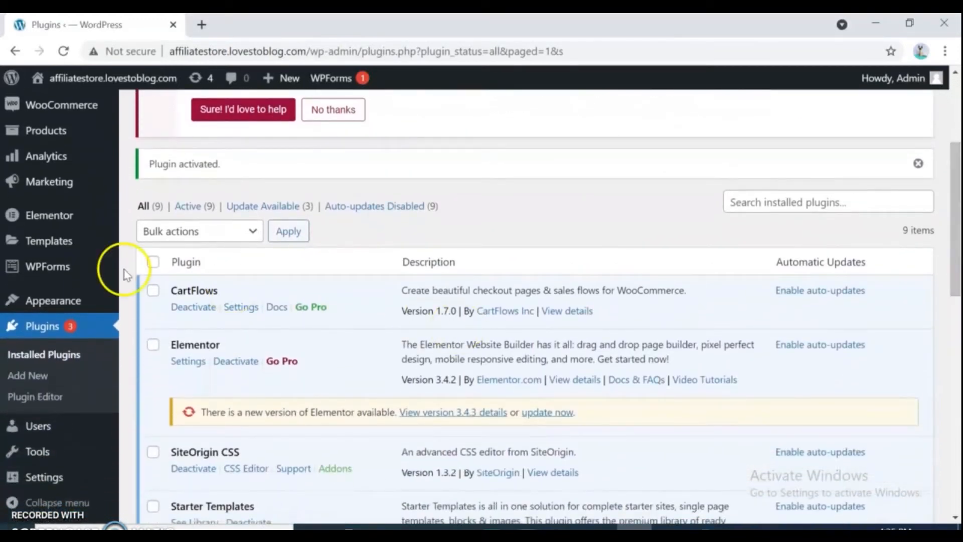
pyautogui.moveTo(53, 300)
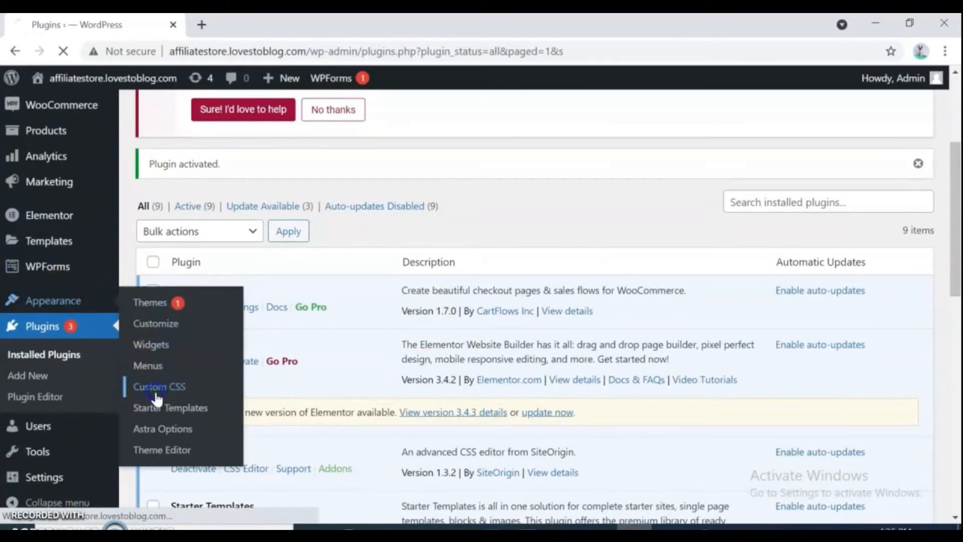
# Reach Appearance > Custom CSS and its empty SiteOrigin stylesheet editor.
pyautogui.click(159, 386)
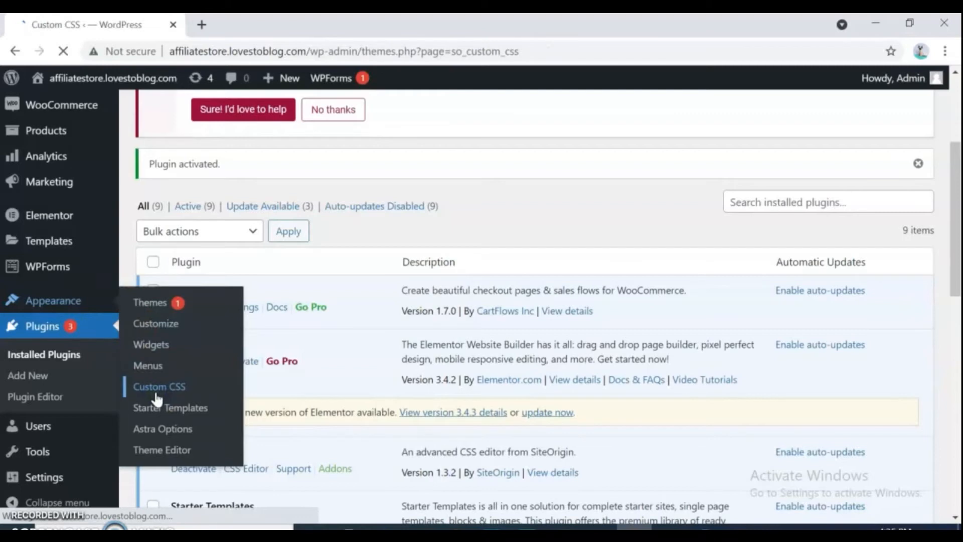
pyautogui.click(159, 387)
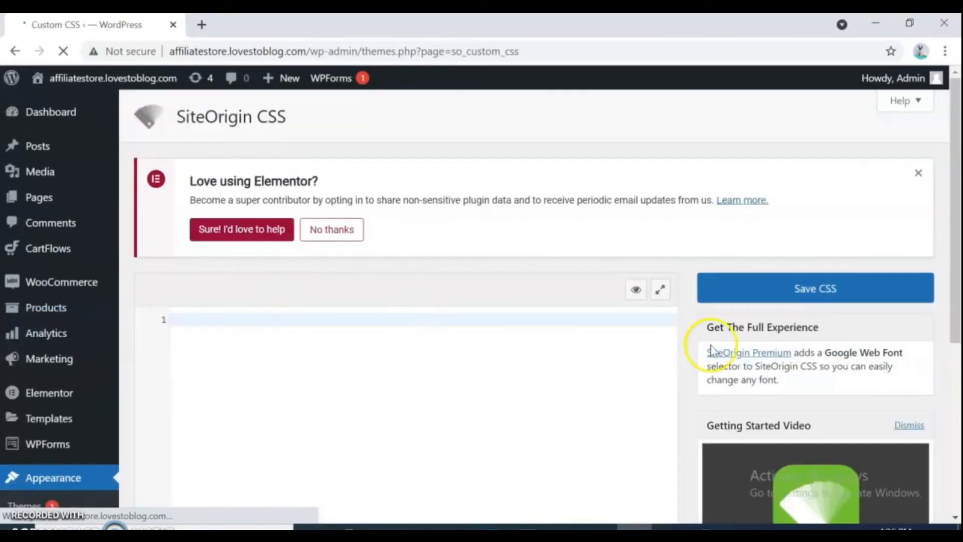
pyautogui.scroll(-3)
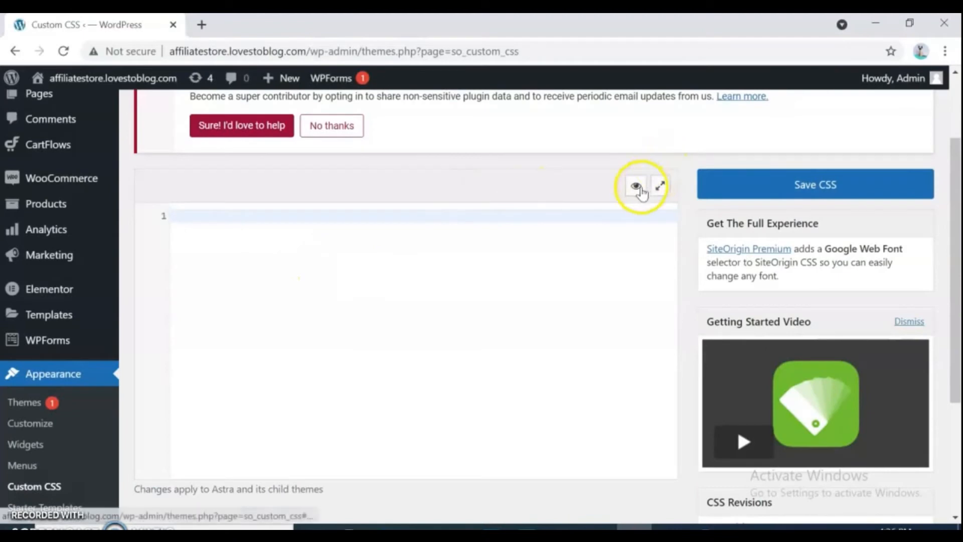
pyautogui.scroll(-3)
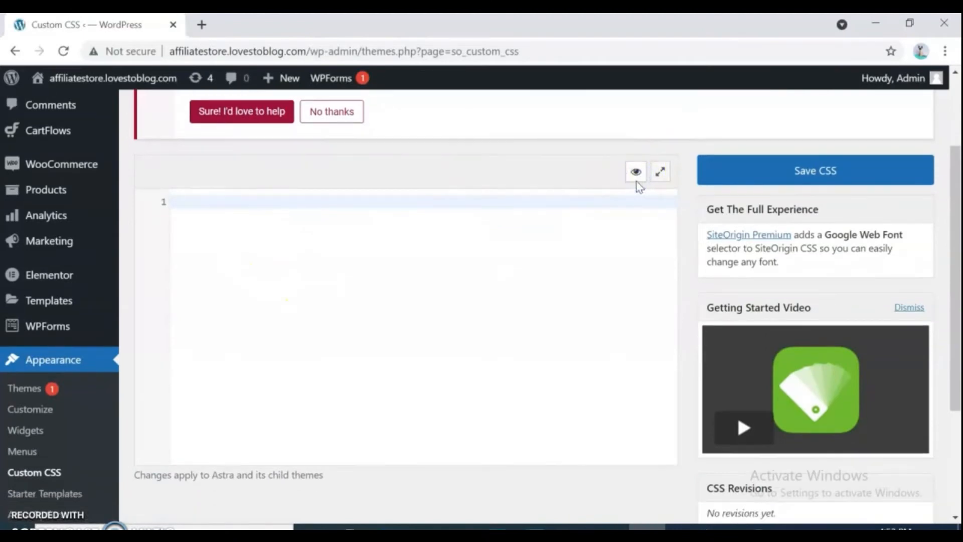
# Launch the SiteOrigin visual editor and target the homepage Find More button's text colour.
pyautogui.click(660, 172)
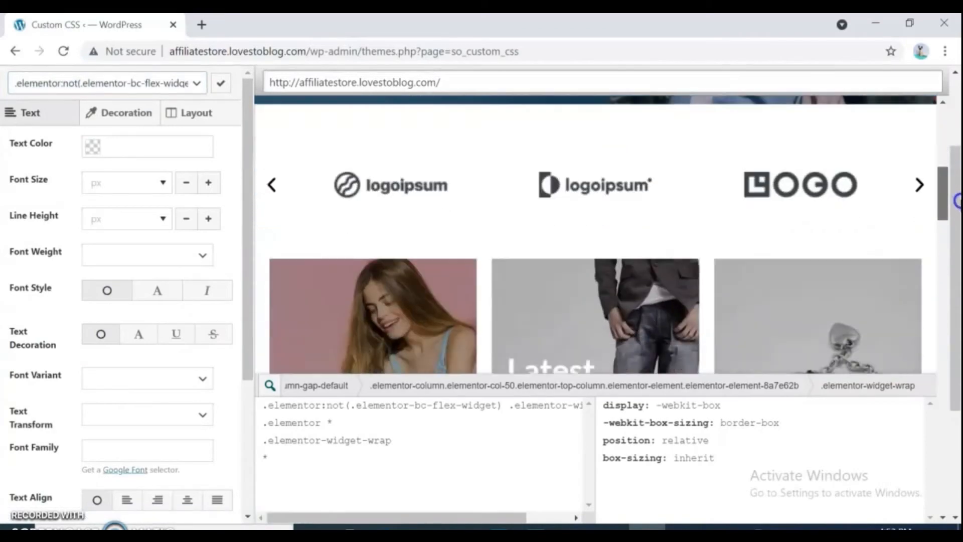
pyautogui.scroll(-3)
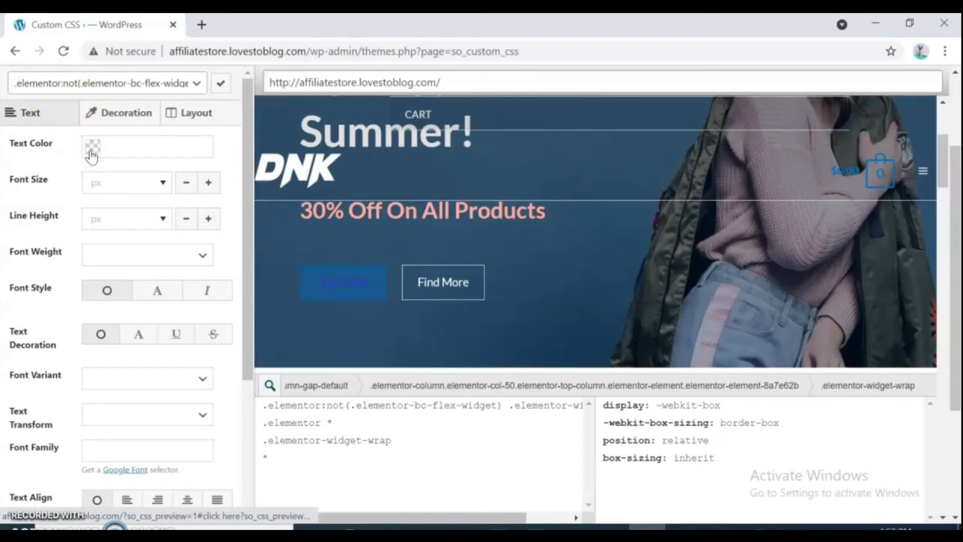
pyautogui.click(93, 146)
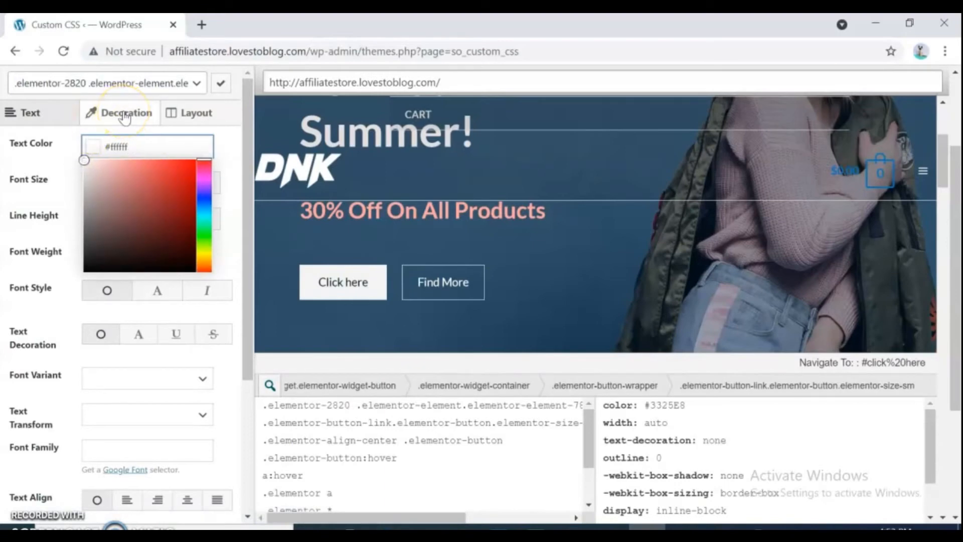
pyautogui.click(126, 112)
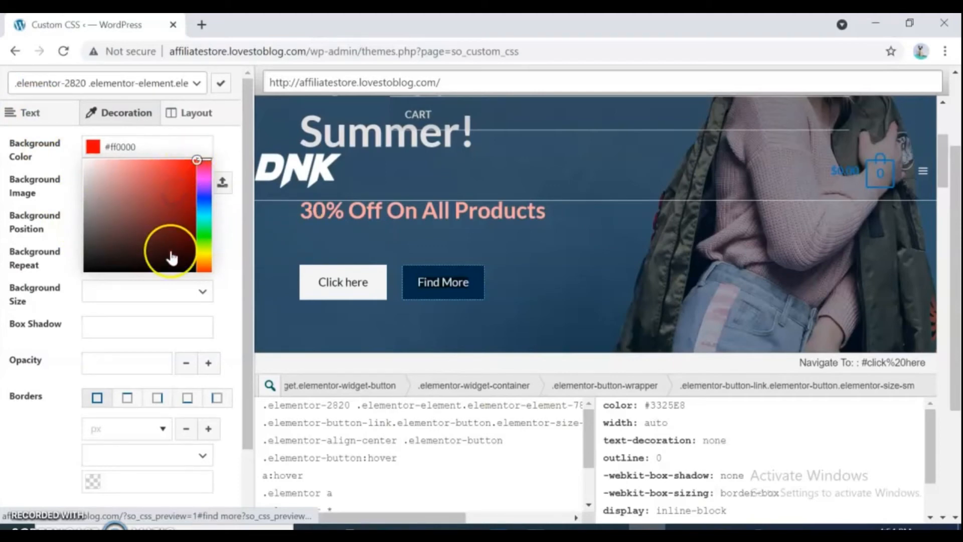
# Try a red background and deep pink-red #de1655 hover text on the button.
pyautogui.click(443, 282)
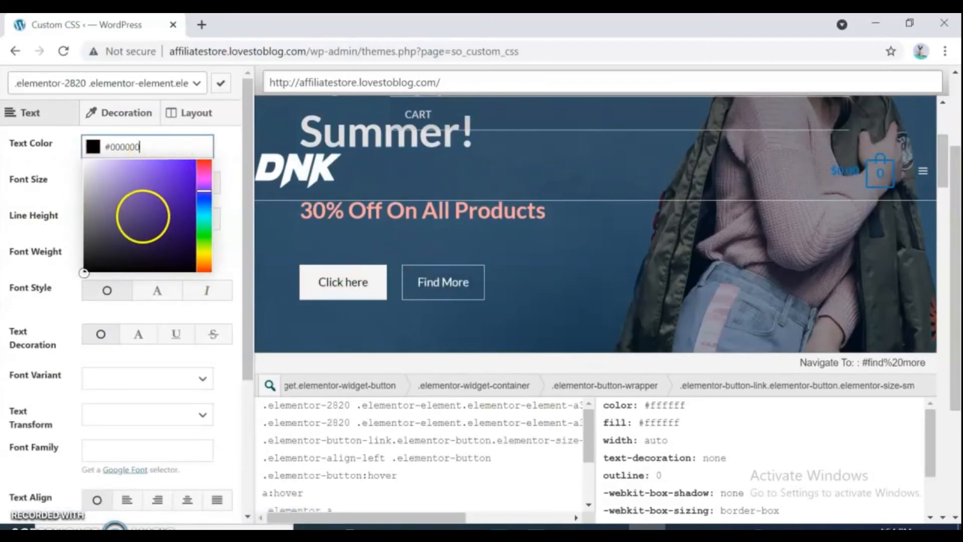
pyautogui.click(167, 175)
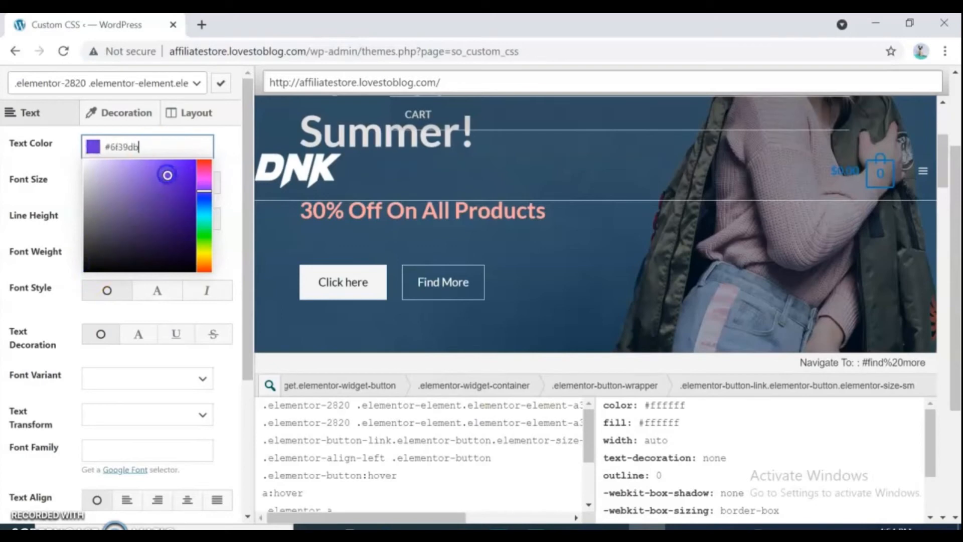
pyautogui.click(184, 175)
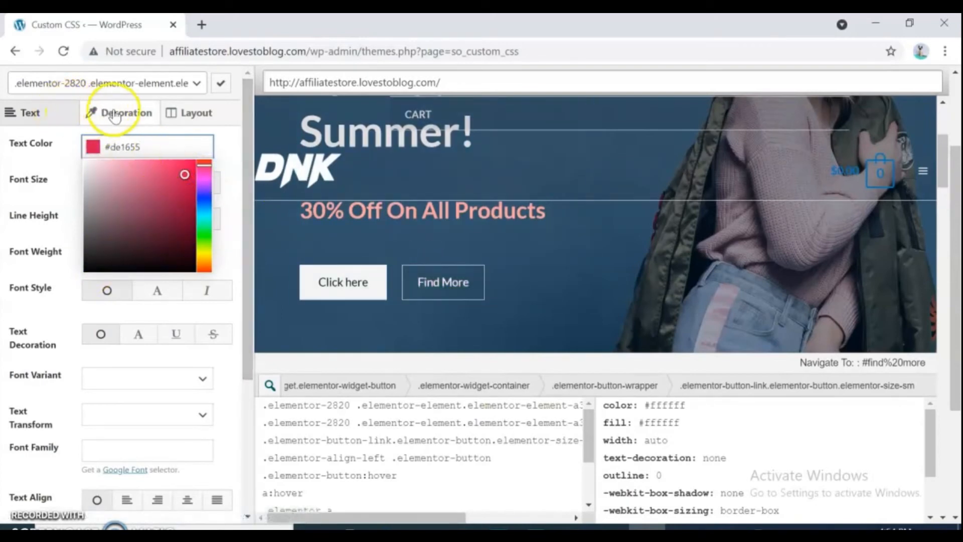
pyautogui.click(125, 113)
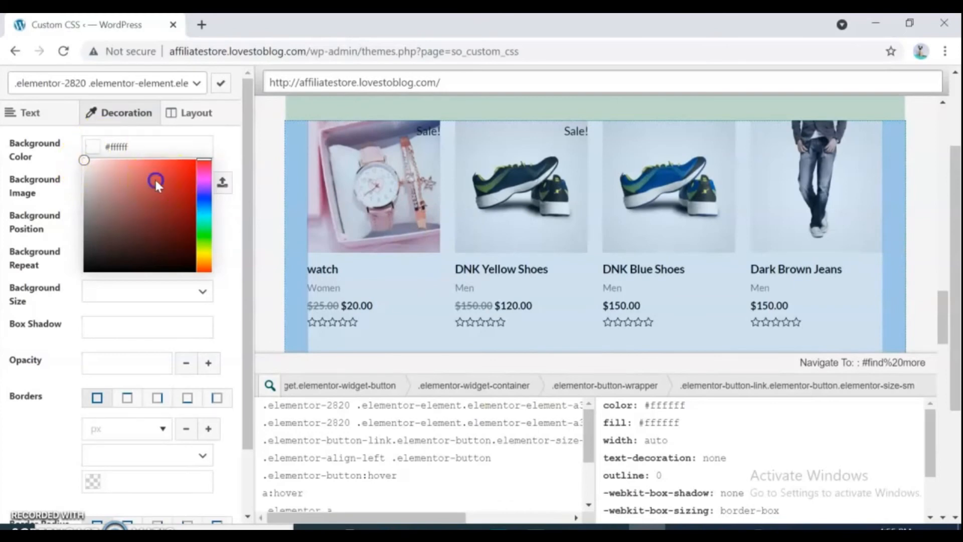
# Set the product grid's Decoration background colour to medium blue #4085a8.
pyautogui.click(156, 182)
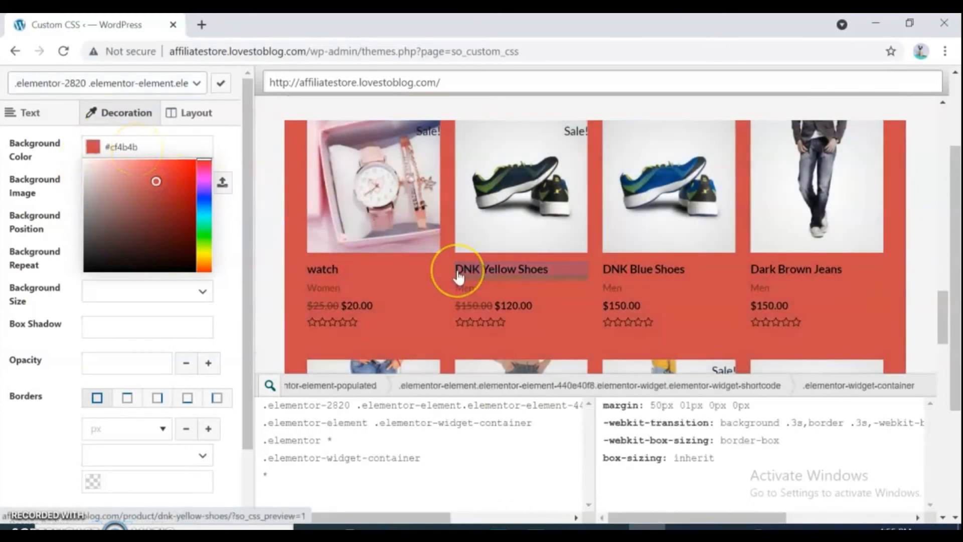
pyautogui.moveTo(156, 182); pyautogui.dragTo(137, 183)
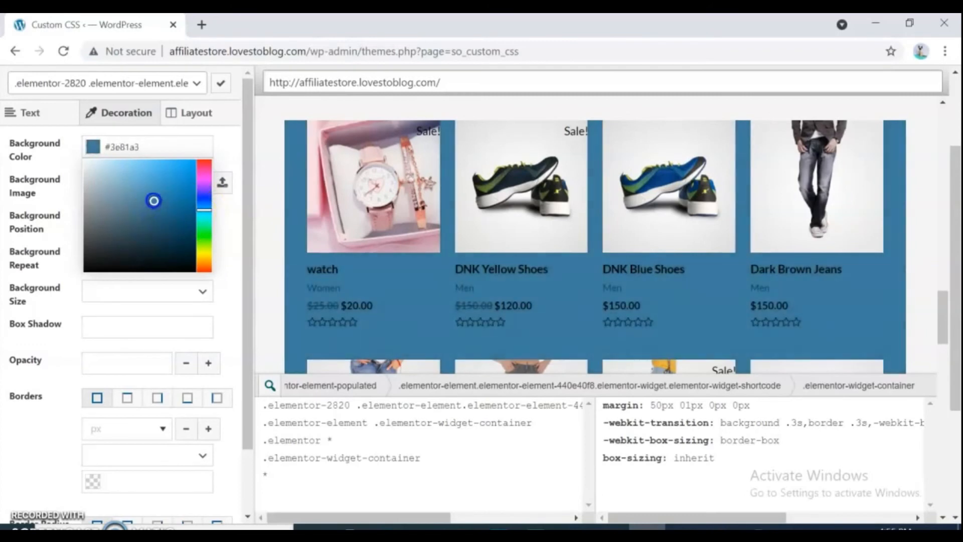
pyautogui.moveTo(154, 200); pyautogui.dragTo(158, 199)
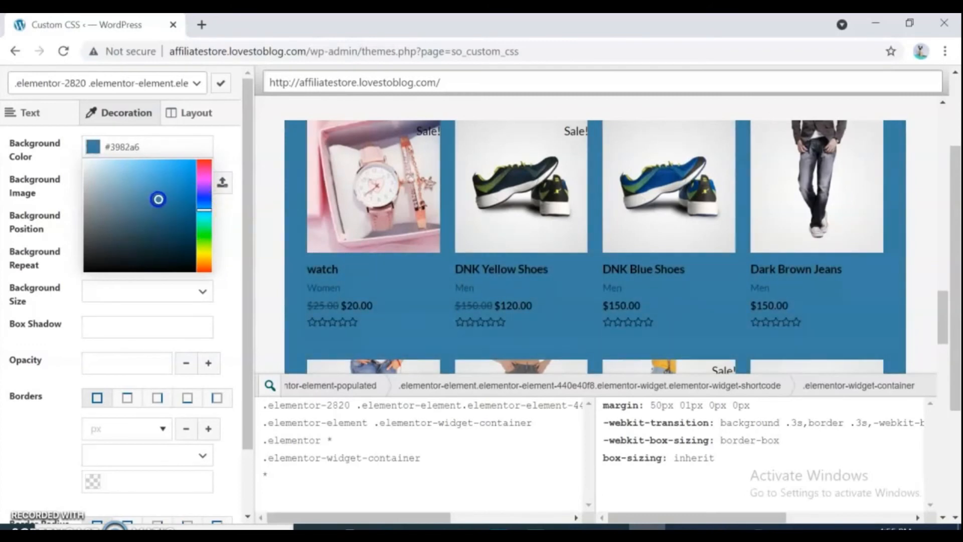
pyautogui.moveTo(159, 200); pyautogui.dragTo(153, 197)
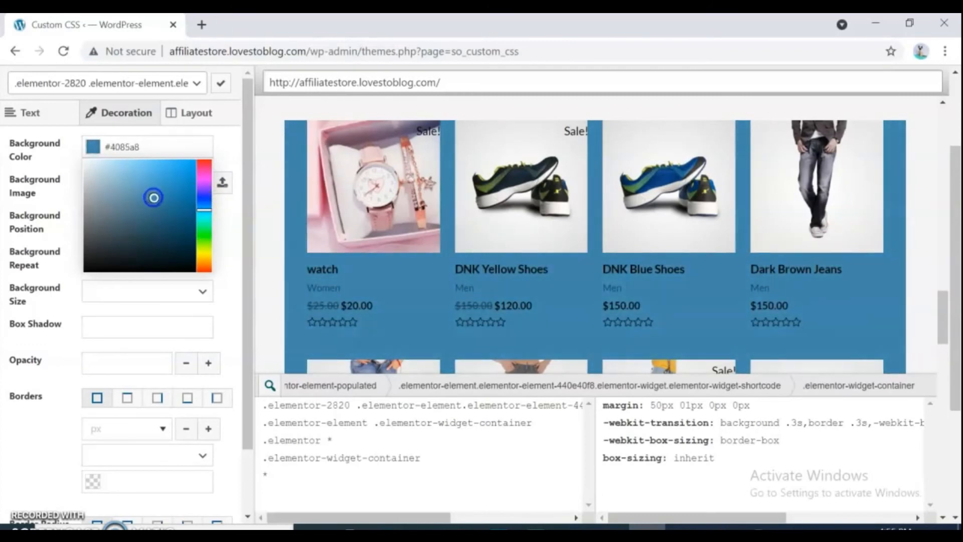
# Set the product grid's text colour to white #ffffff.
pyautogui.click(28, 113)
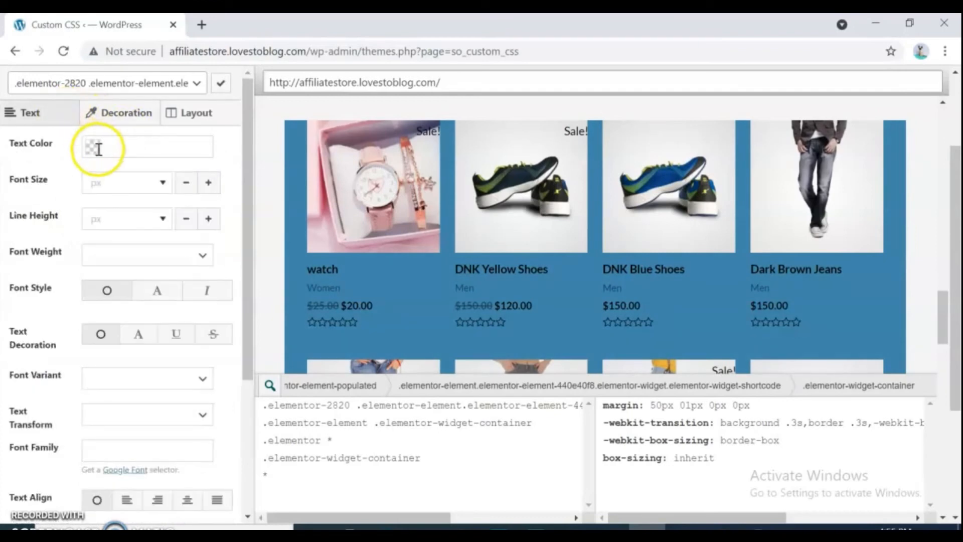
pyautogui.click(90, 147)
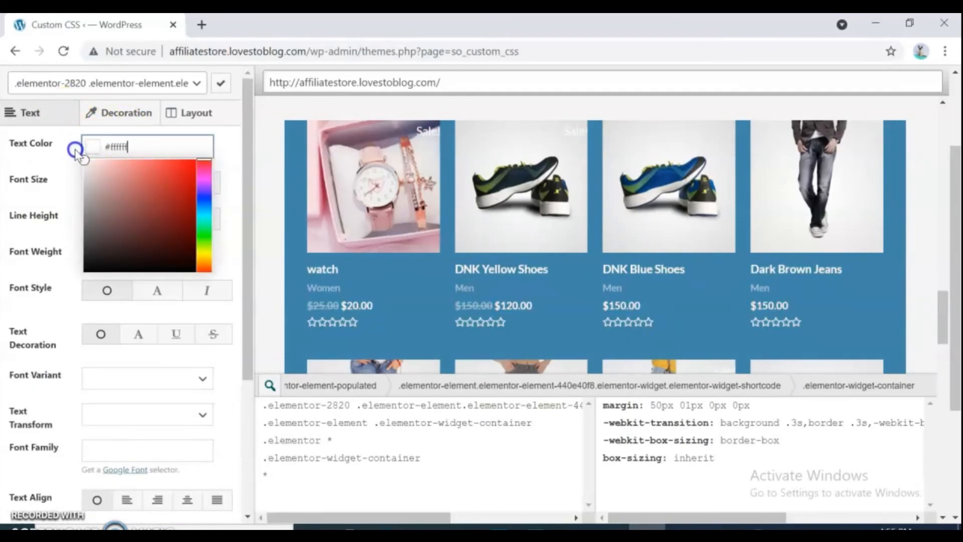
pyautogui.scroll(-3)
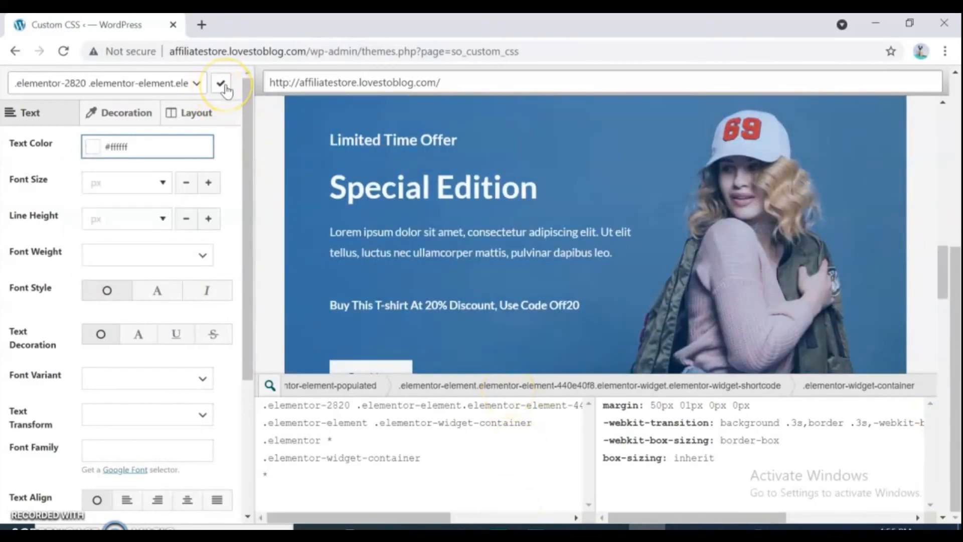
# Apply the visual styles to the code view and save the CSS, confirming 'Site design updated'.
pyautogui.click(222, 82)
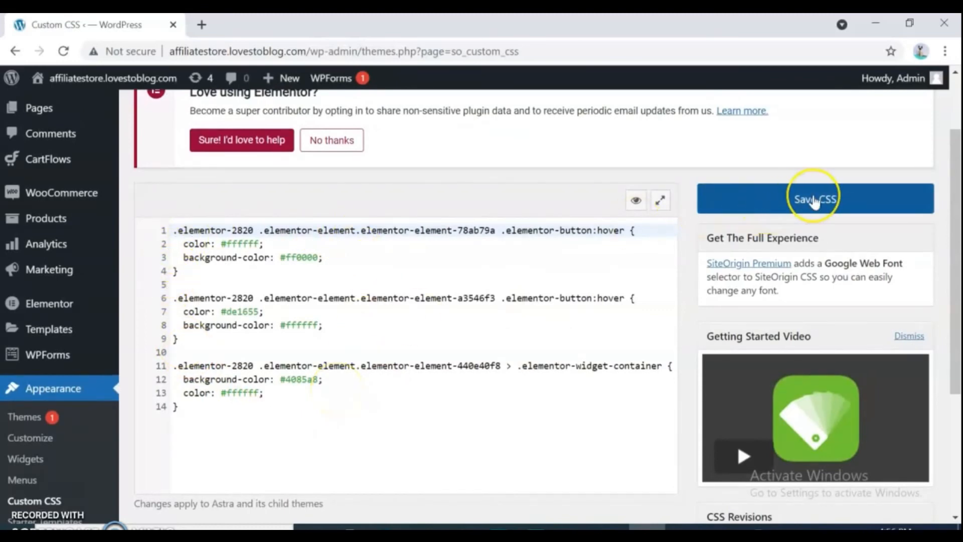
pyautogui.click(814, 199)
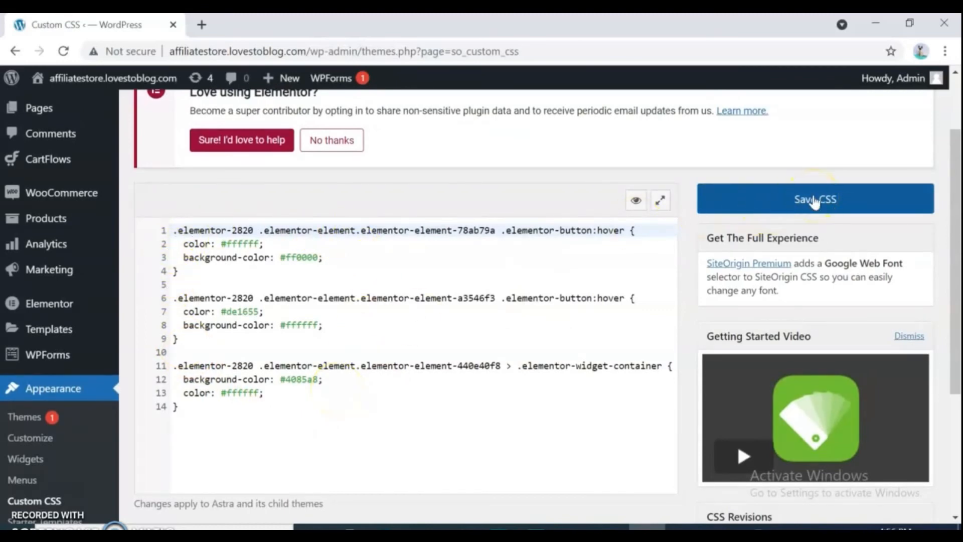
pyautogui.click(814, 199)
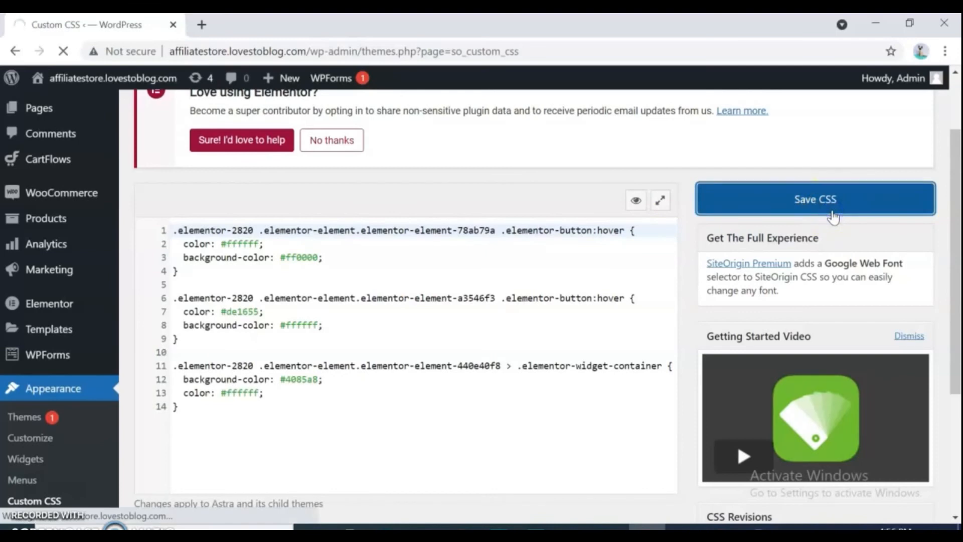
pyautogui.click(816, 199)
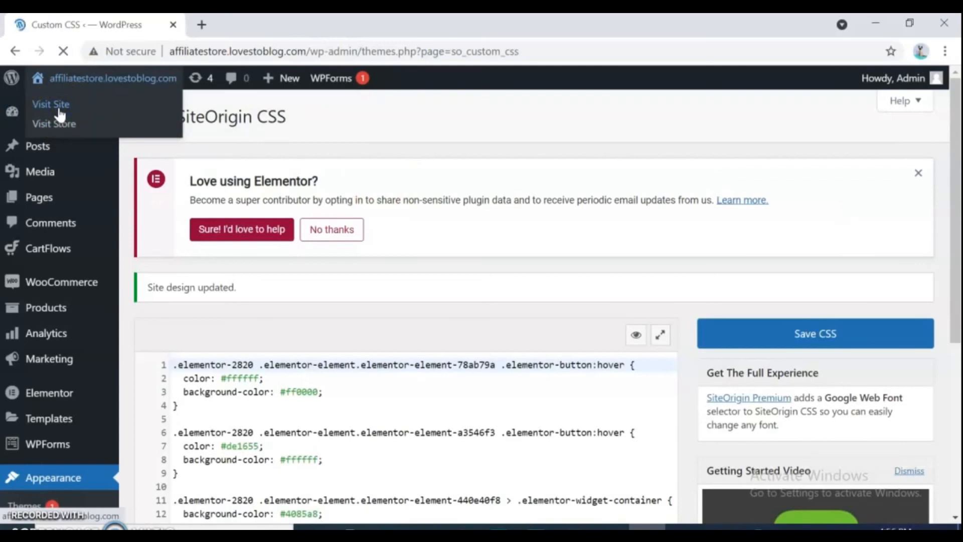
# Visit the live home page and scroll through the red hover button and blue product grid.
pyautogui.click(50, 104)
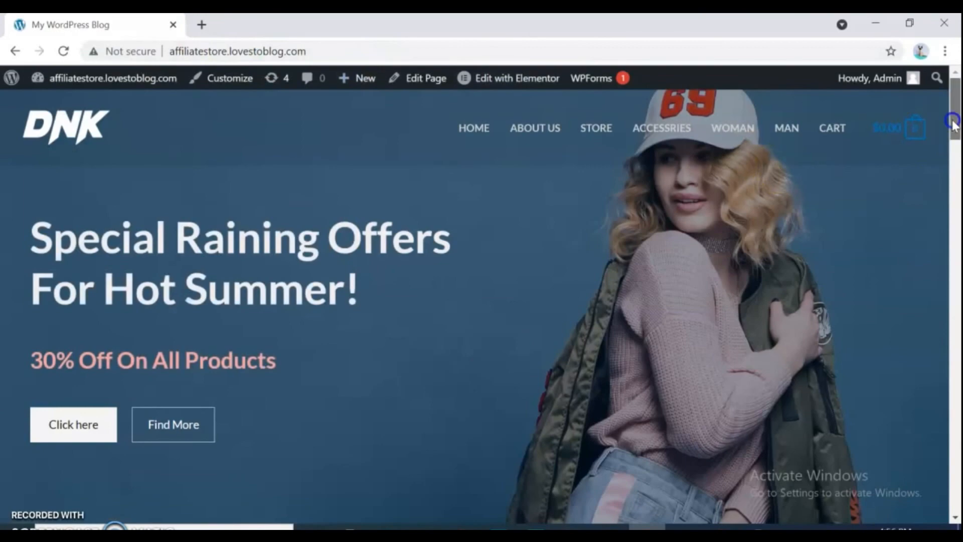
pyautogui.scroll(-3)
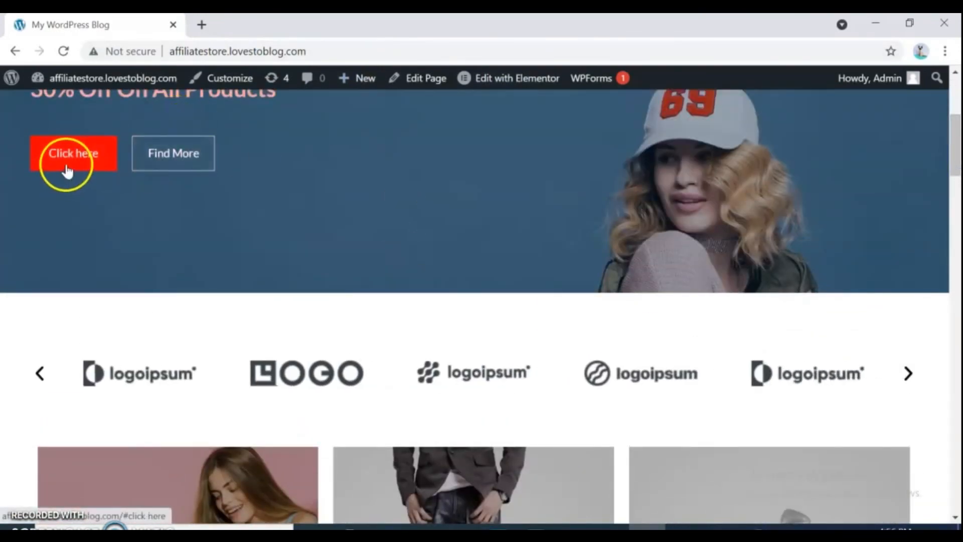
pyautogui.scroll(-3)
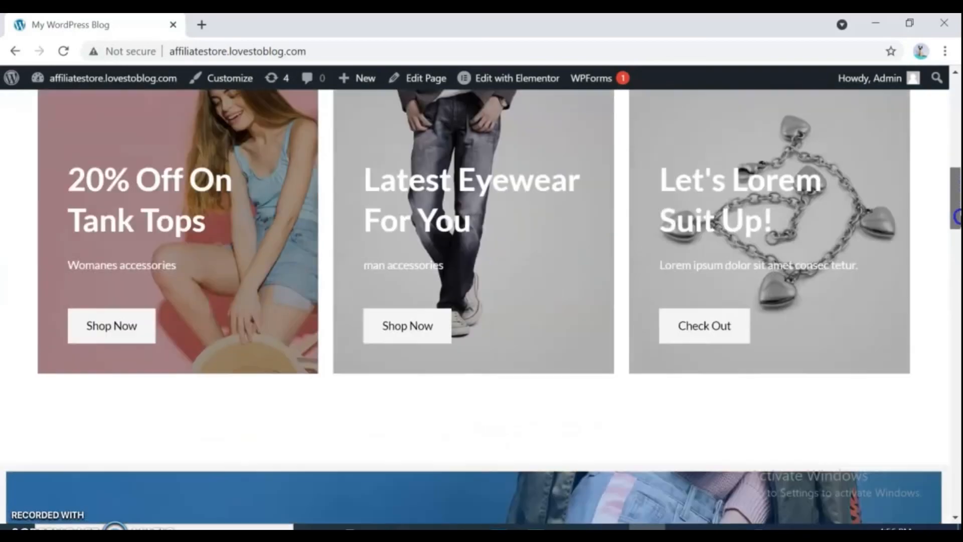
pyautogui.scroll(-3)
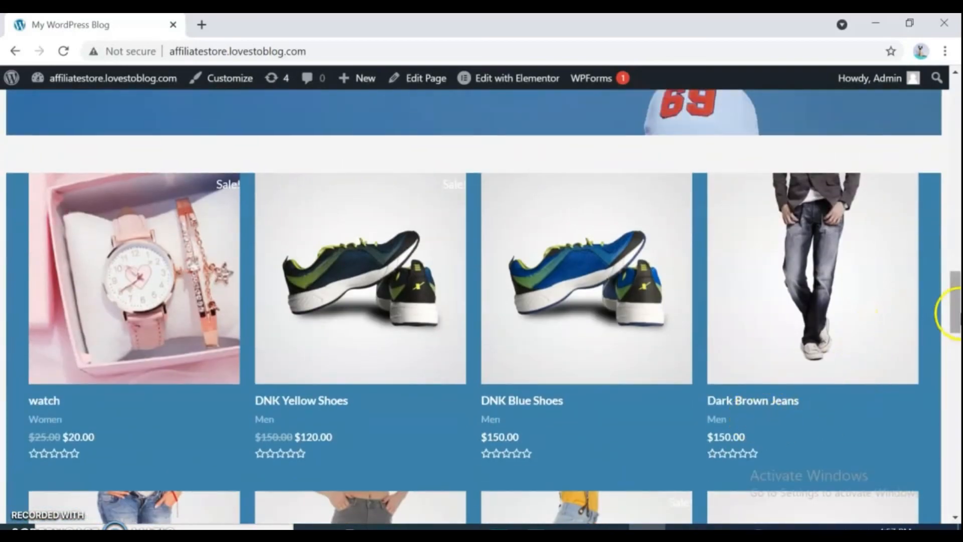
pyautogui.scroll(-3)
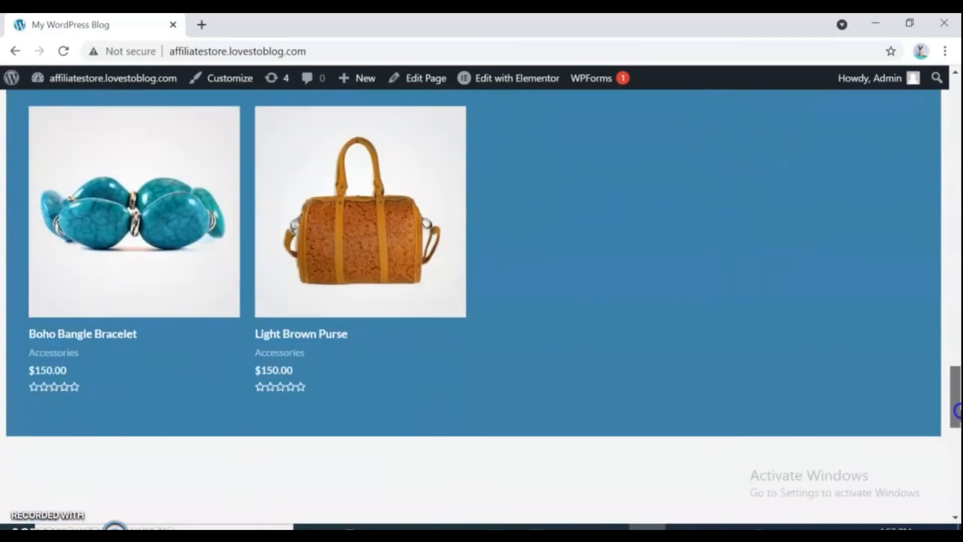
pyautogui.scroll(3)
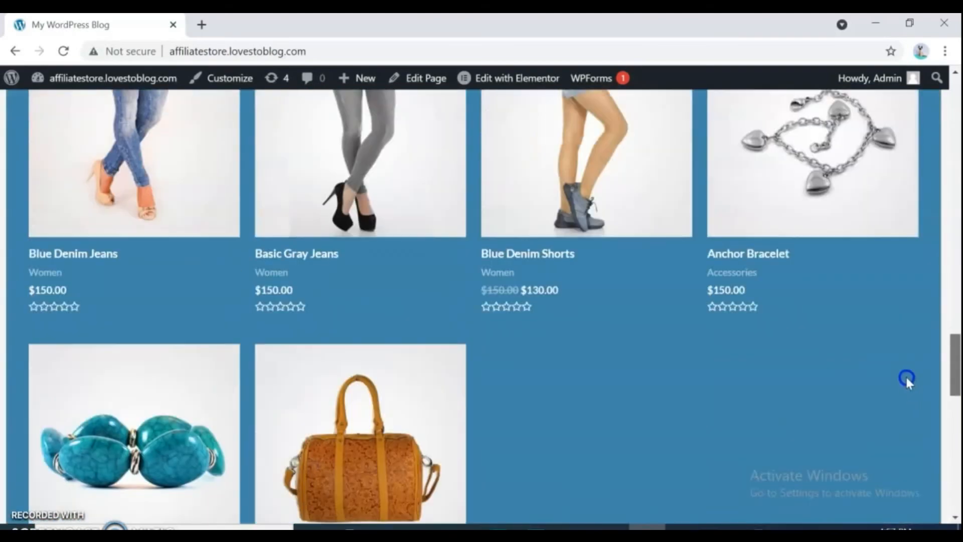
pyautogui.scroll(3)
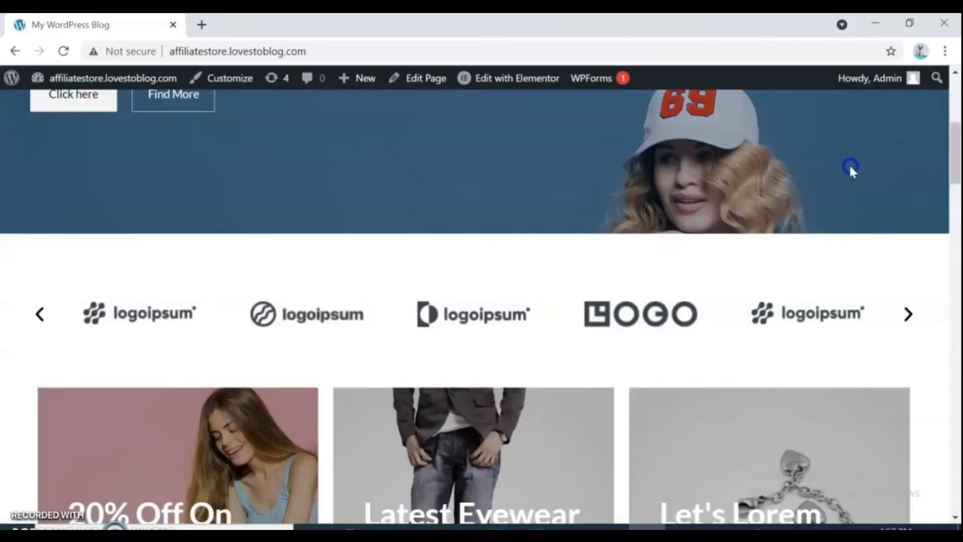
pyautogui.scroll(3)
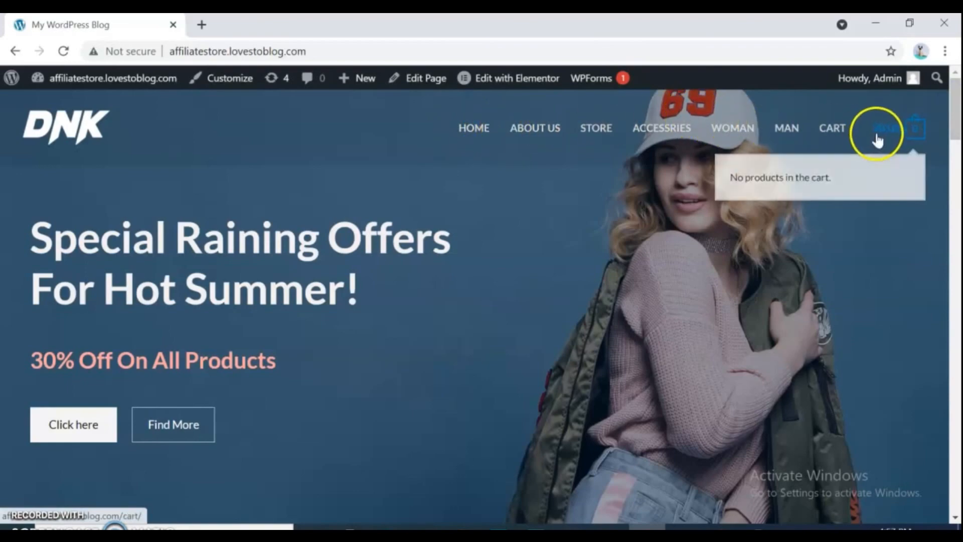
pyautogui.scroll(-3)
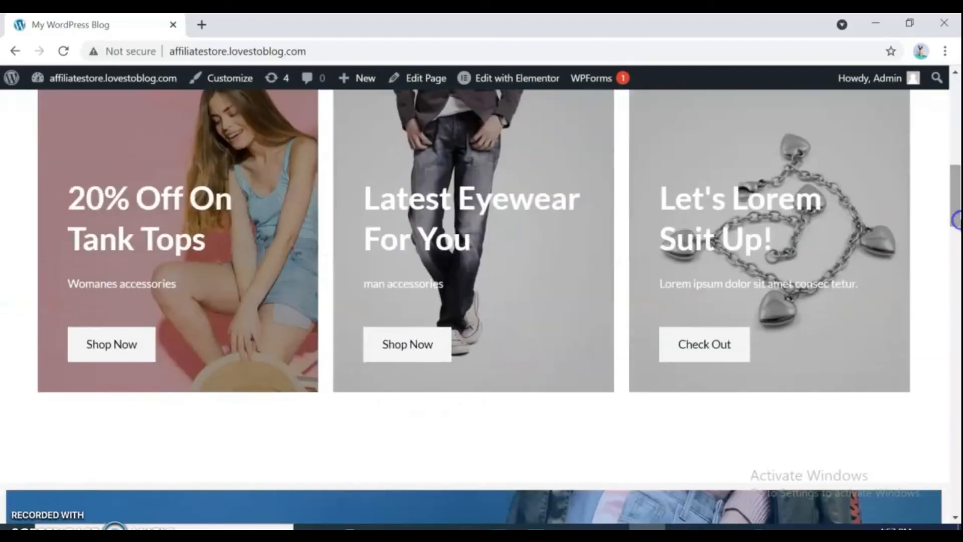
pyautogui.scroll(-3)
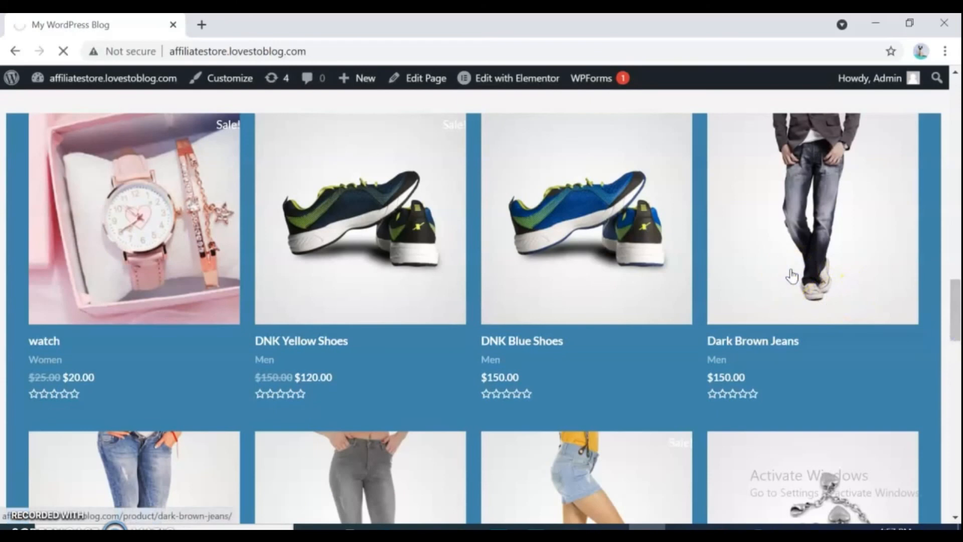
# Open the Dark Brown Jeans product page from the blue product grid.
pyautogui.click(812, 218)
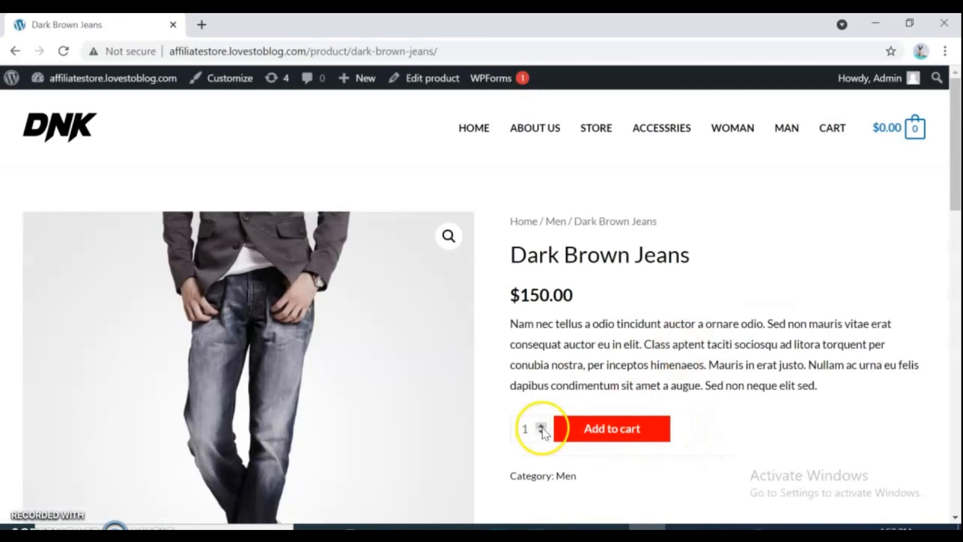
pyautogui.moveTo(584, 448)
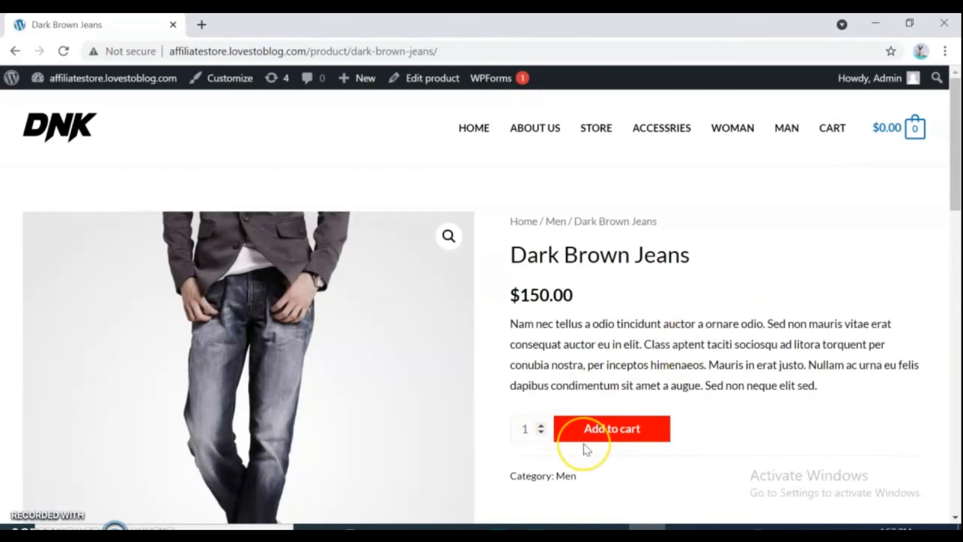